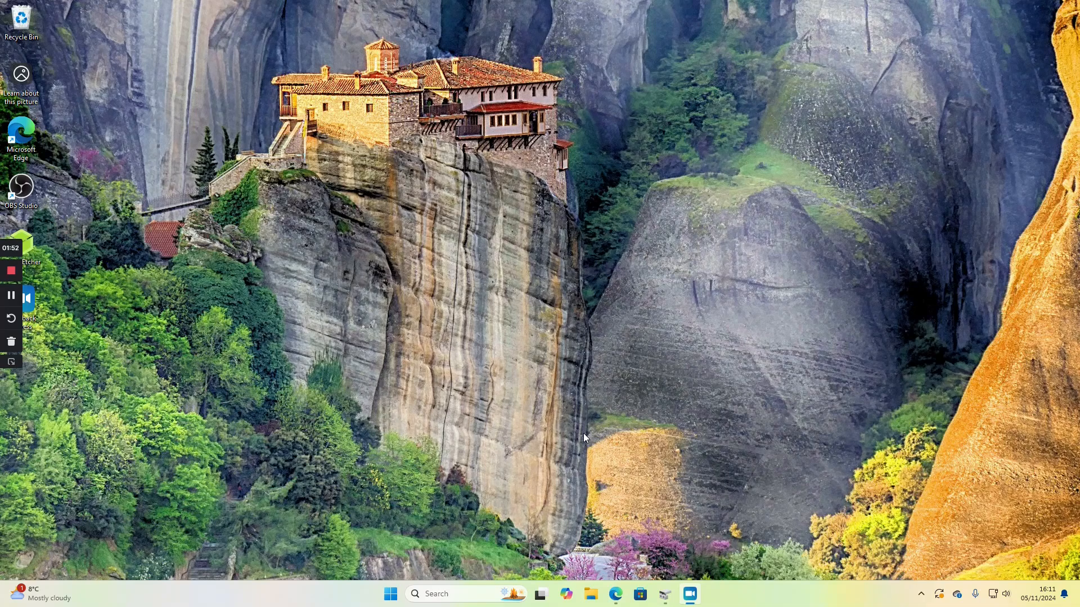
Launch Edge, go to get.opensuse.org/tumbleweed and scroll through its overview.
left_click(614, 593)
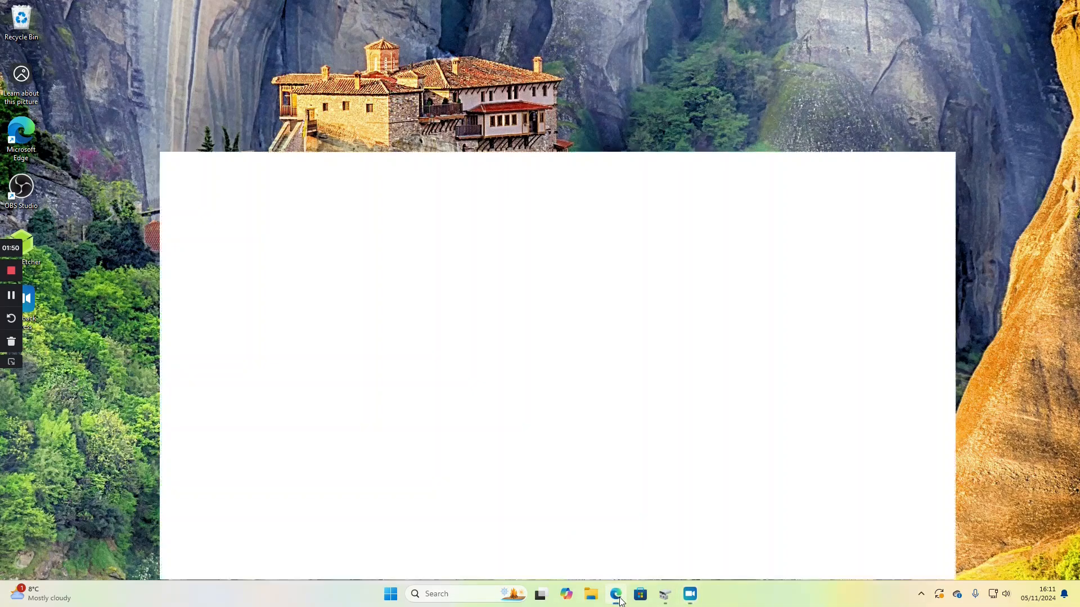
left_click(613, 594)
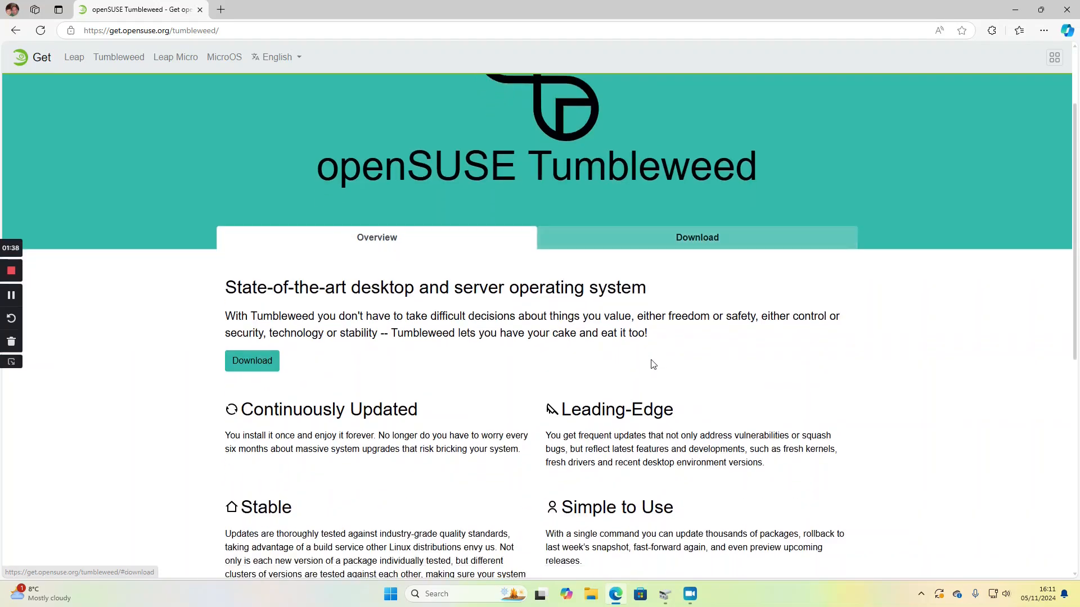
scroll("down", 3)
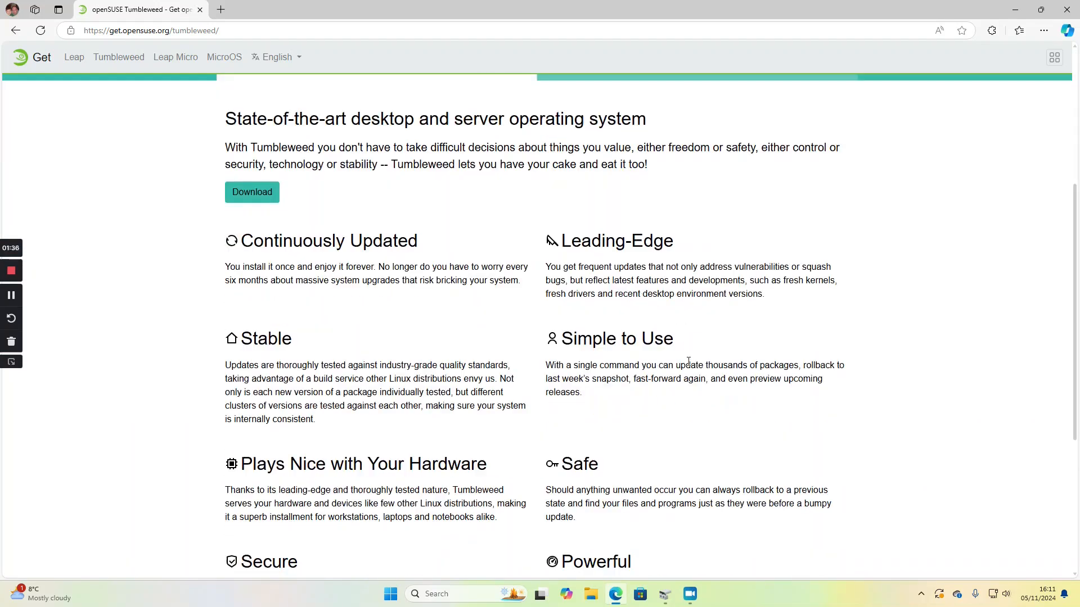
scroll("down", 3)
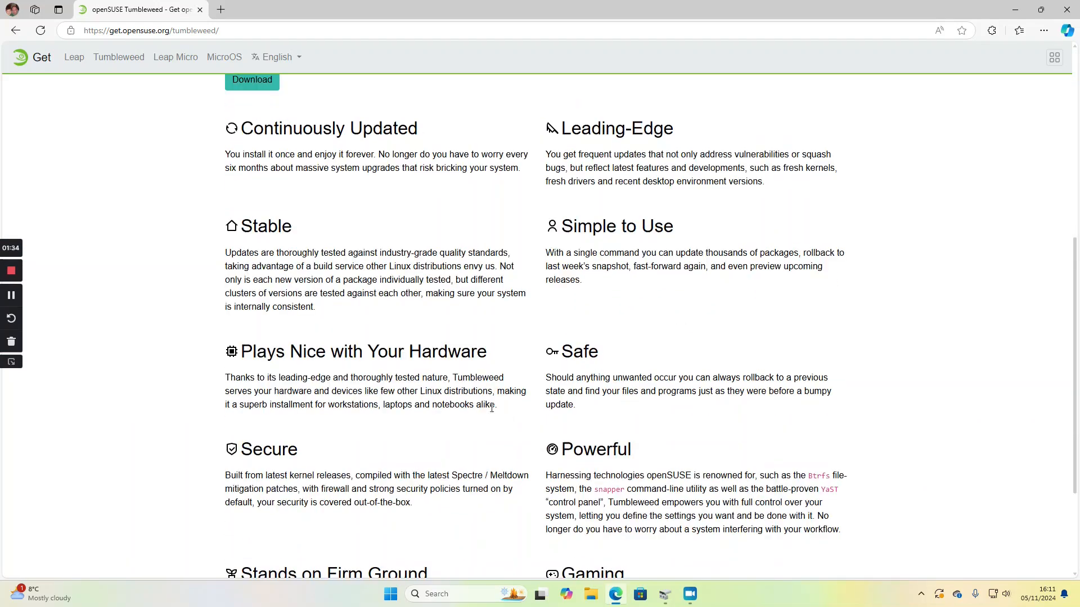
scroll("down", 3)
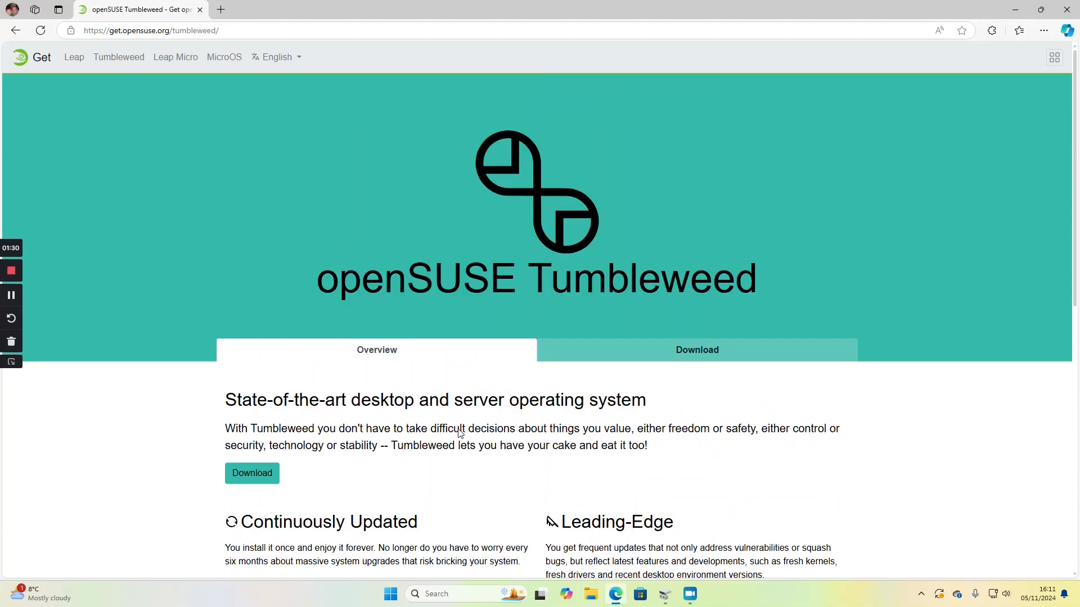
mouse_move(652, 323)
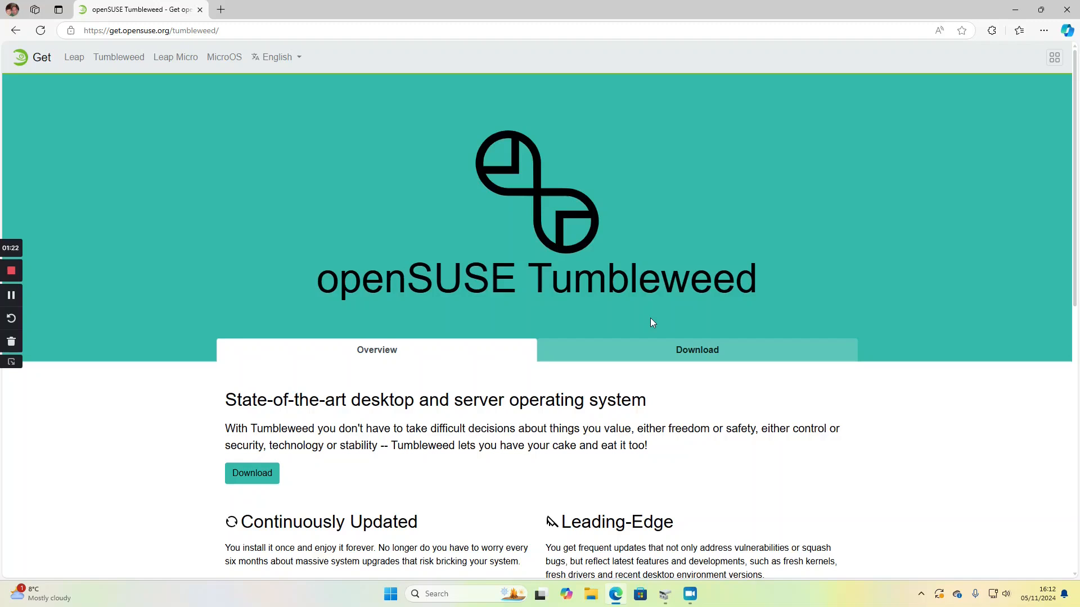
Download the x86_64 Network Image from the Tumbleweed Download section.
left_click(696, 349)
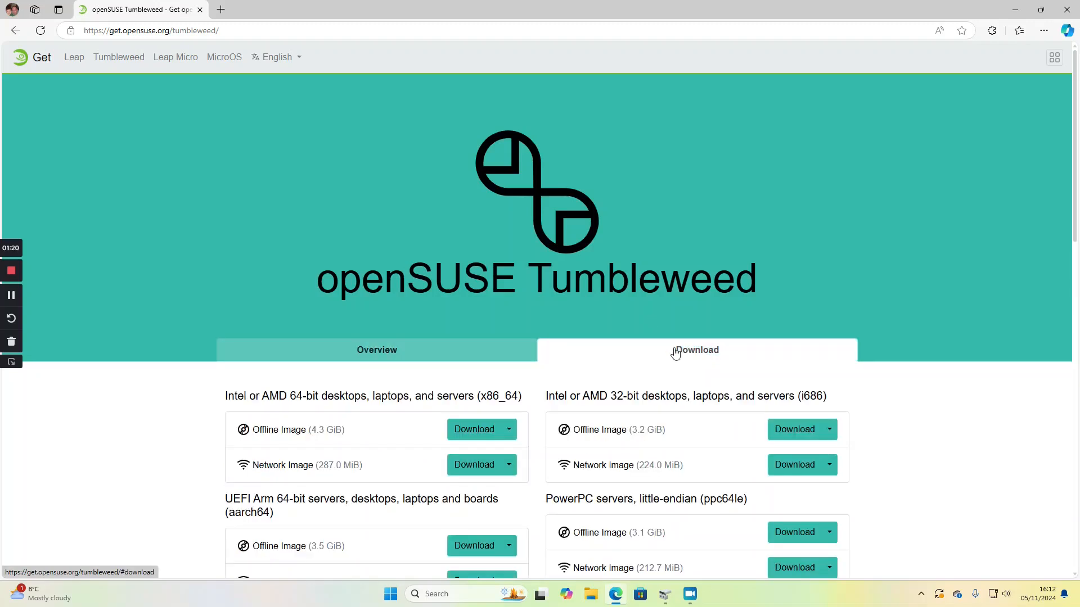
scroll("down", 3)
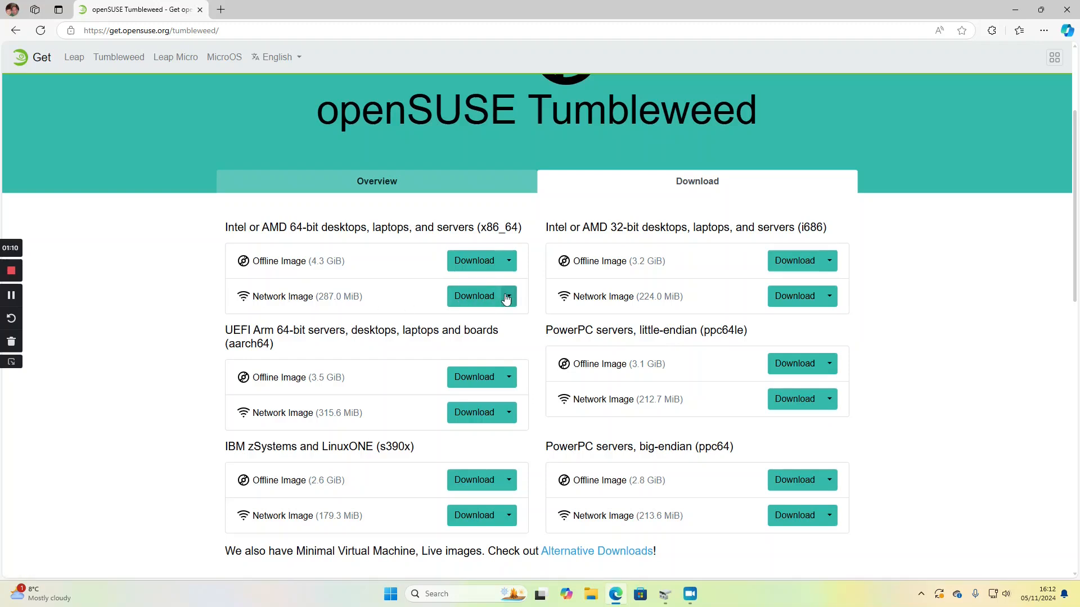
left_click(473, 296)
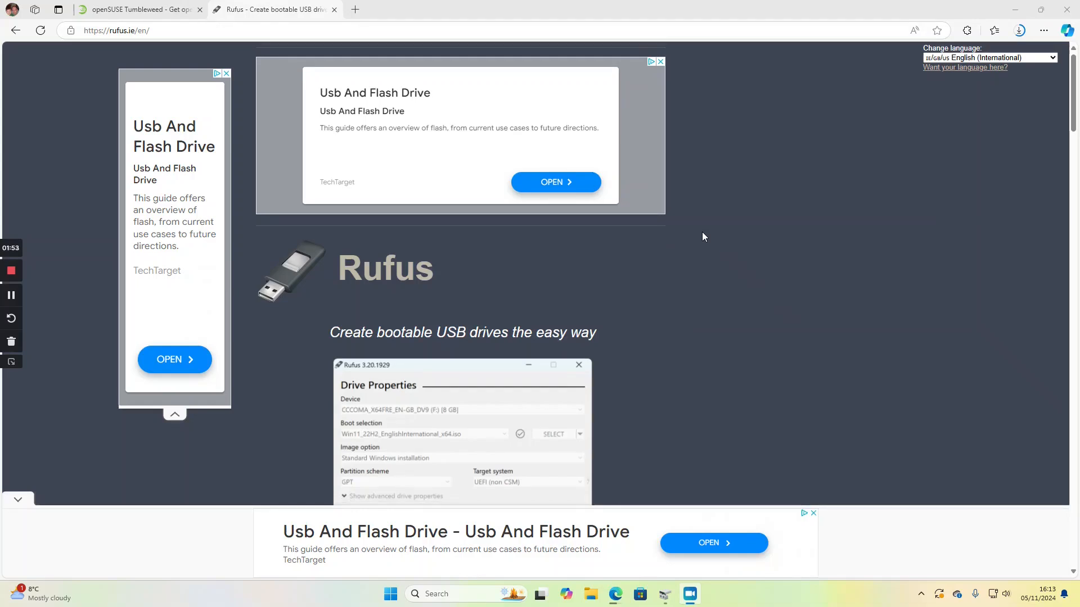
Download rufus-4.6.exe from rufus.ie's Latest releases, then close Edge.
scroll("down", 3)
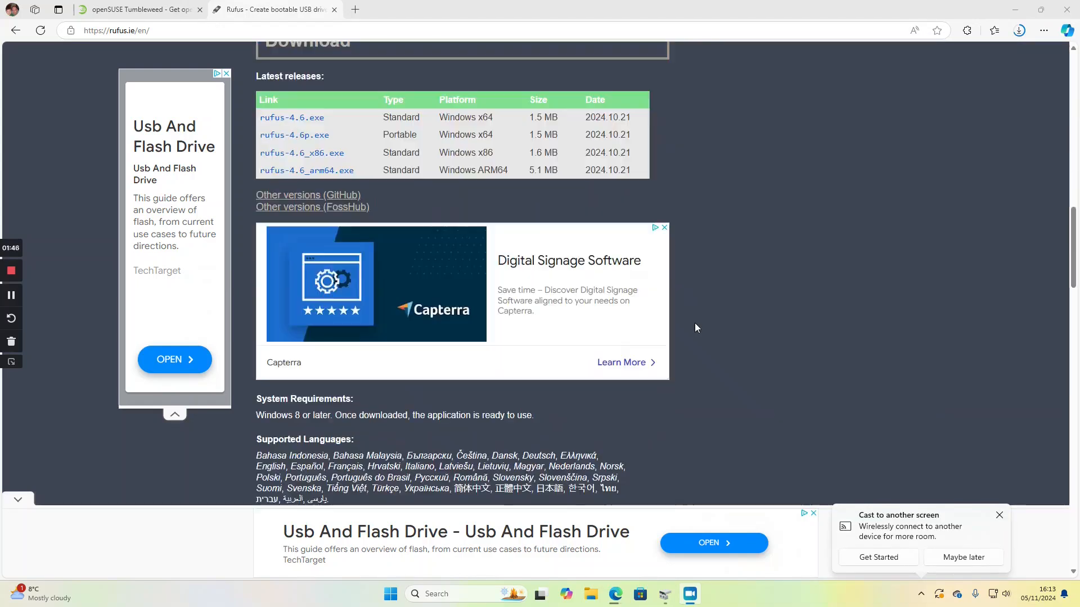
scroll("up", 3)
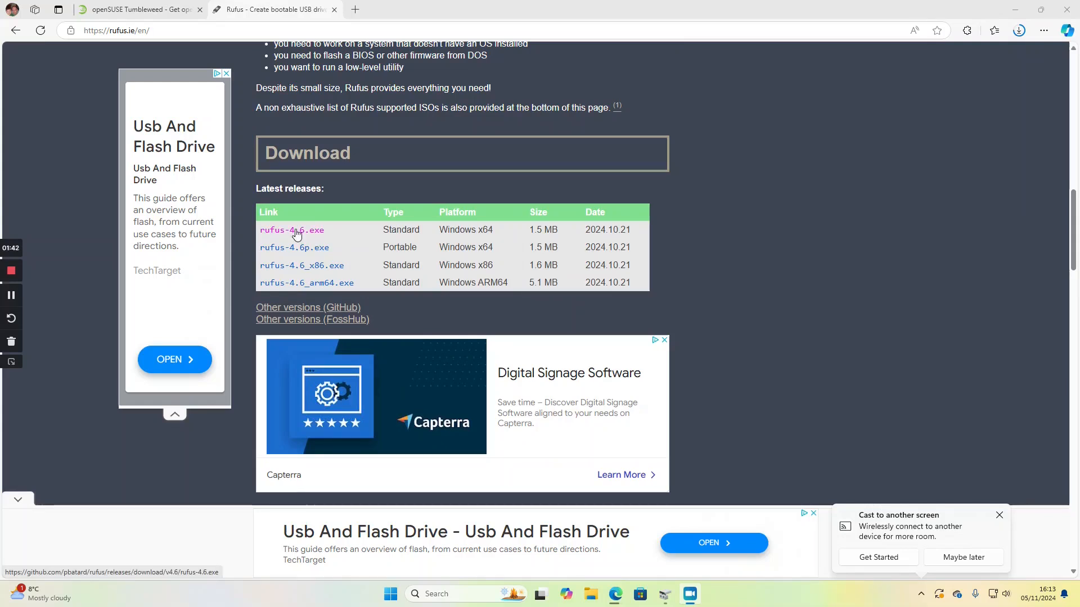
left_click(291, 229)
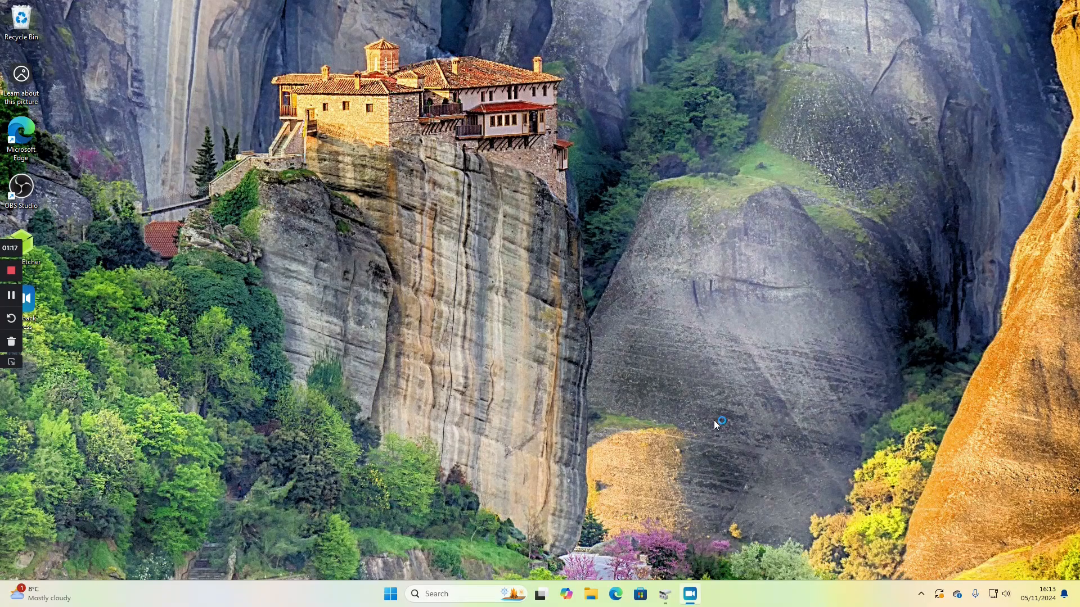
mouse_move(632, 517)
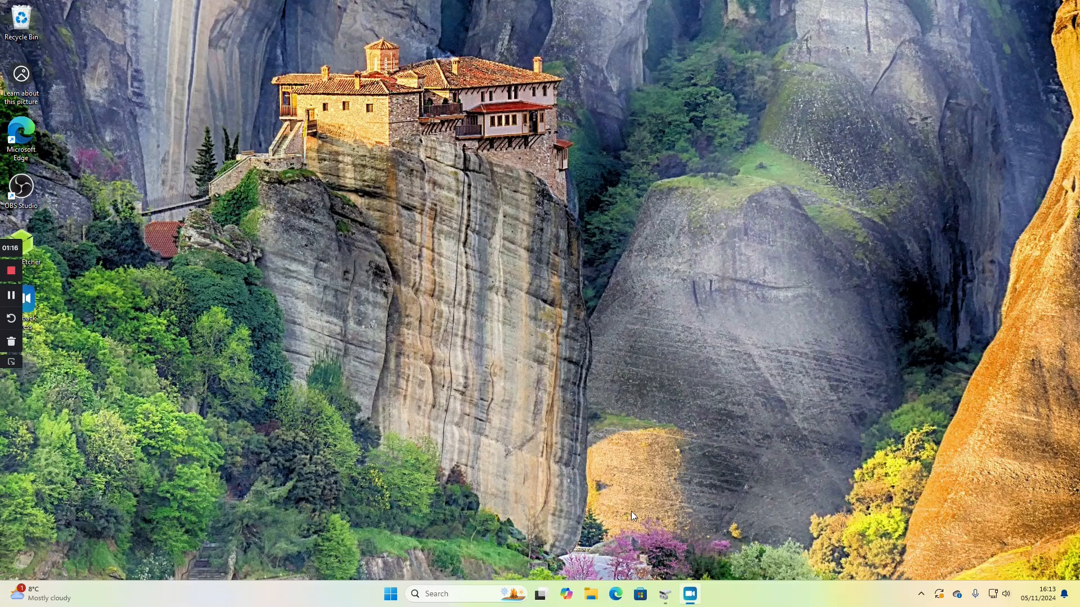
mouse_move(589, 460)
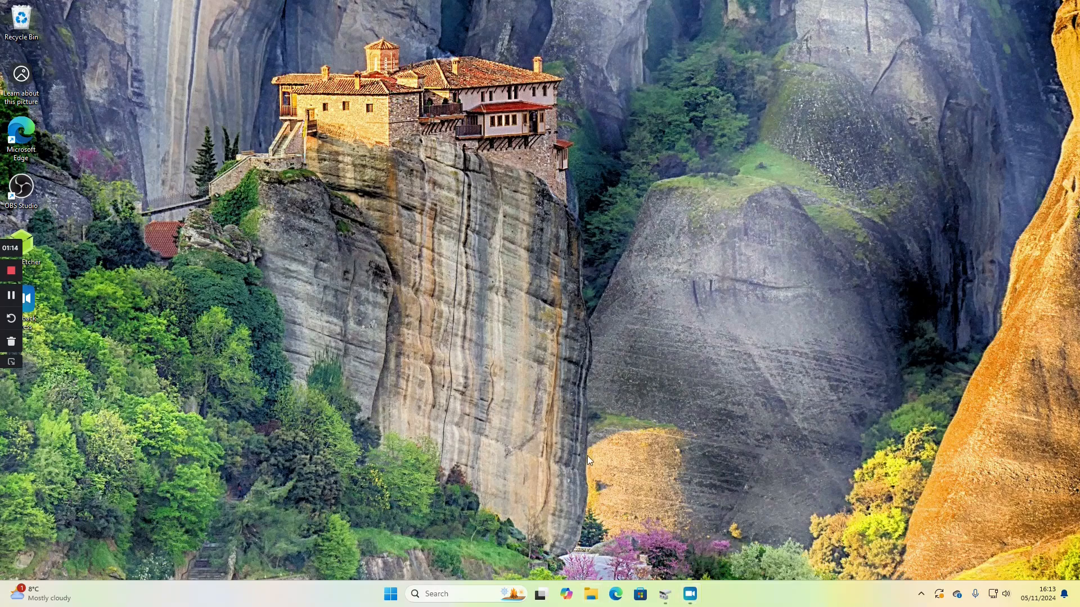
Open File Explorer and launch rufus-4.6 from the Downloads folder.
left_click(590, 593)
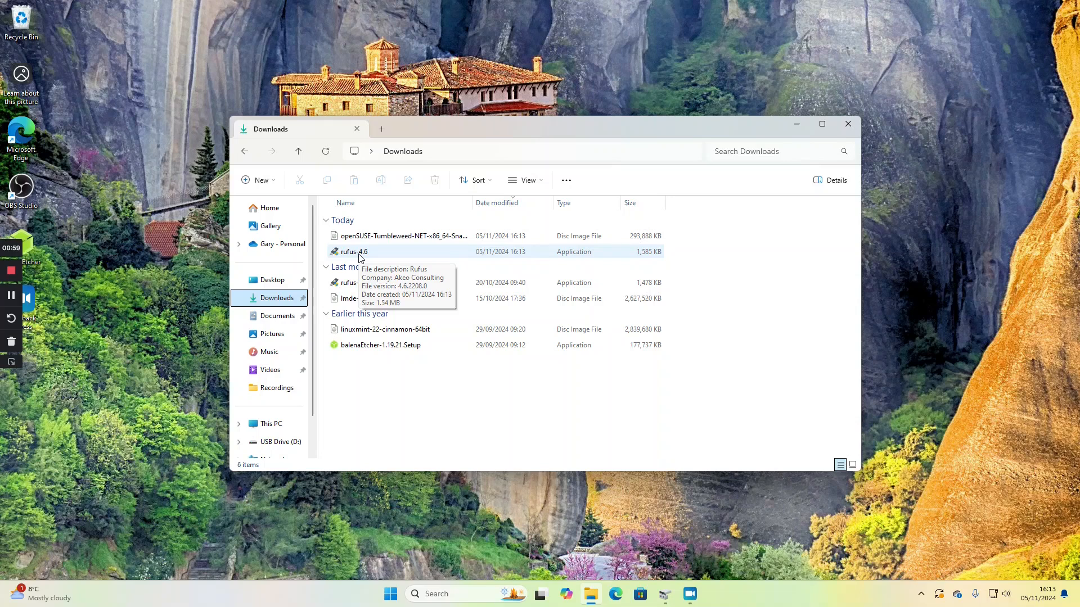
left_click(355, 251)
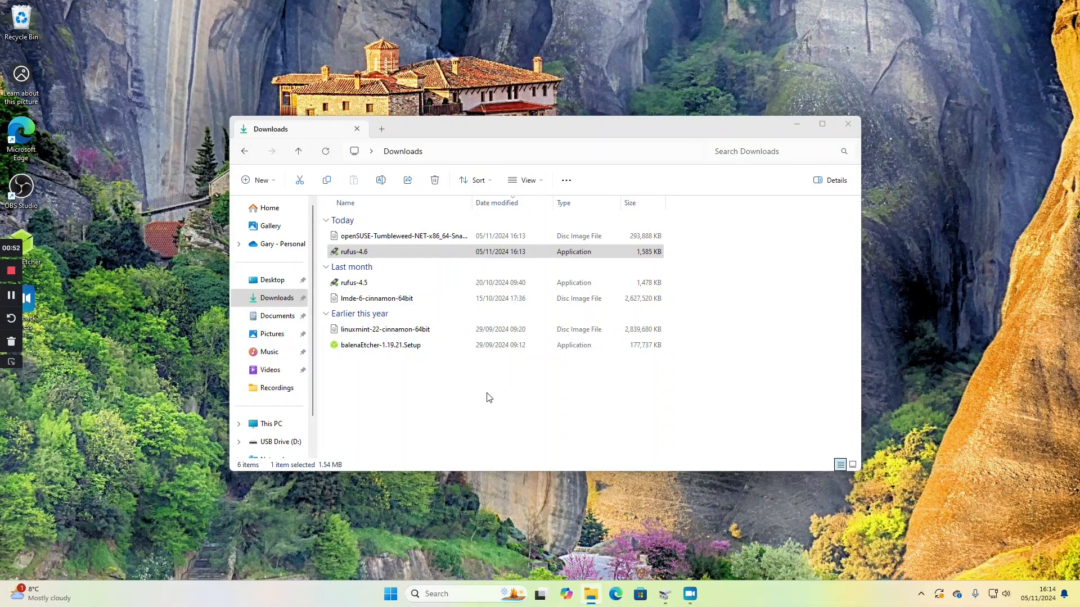
double_click(353, 251)
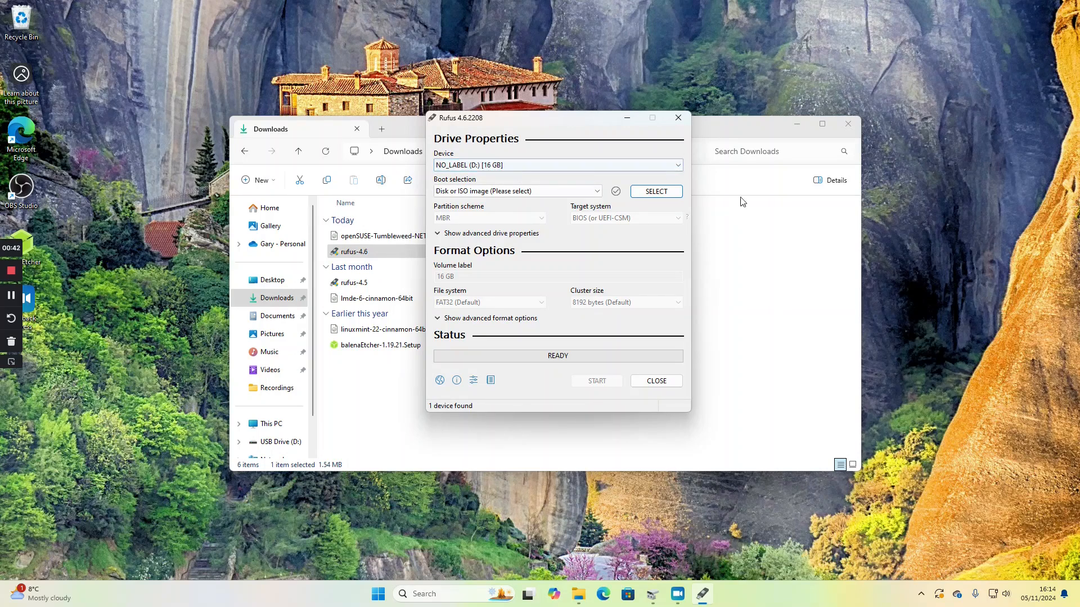
Select the openSUSE Tumbleweed network ISO as Rufus's boot image.
left_click(655, 192)
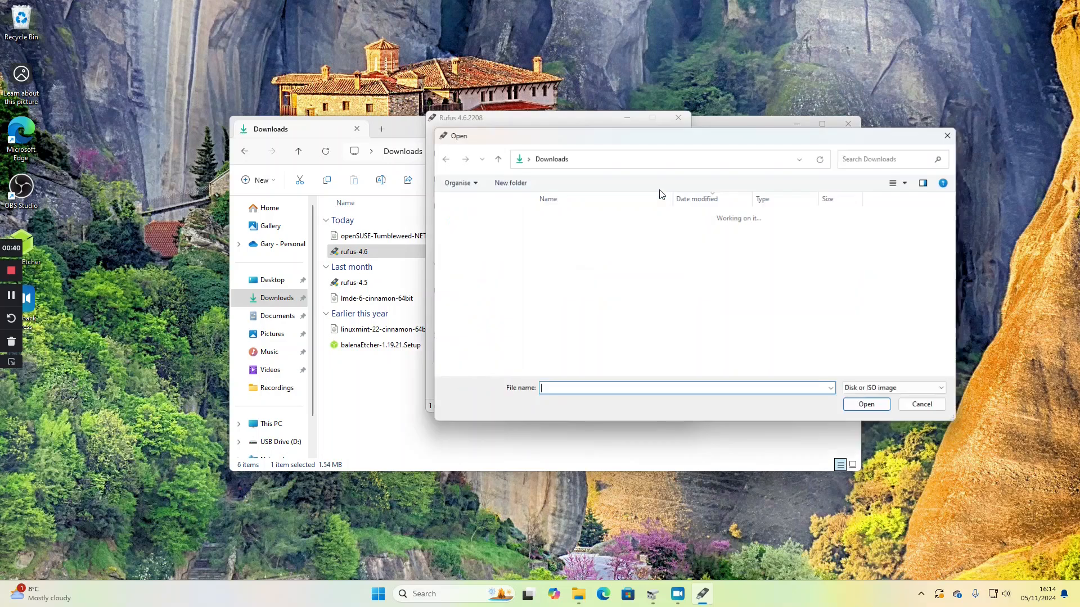
left_click(602, 230)
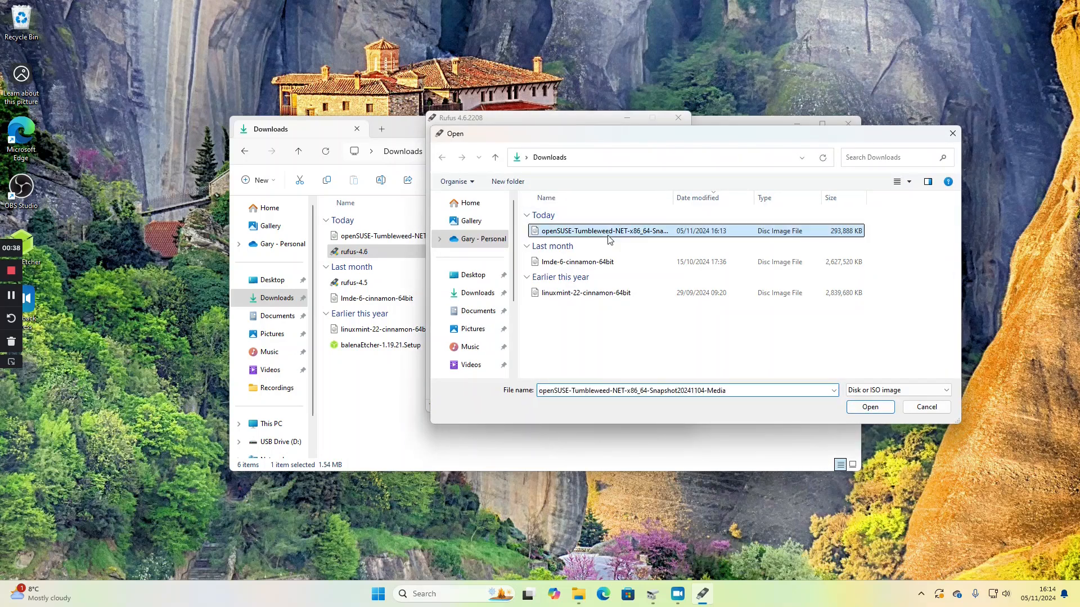
left_click(869, 407)
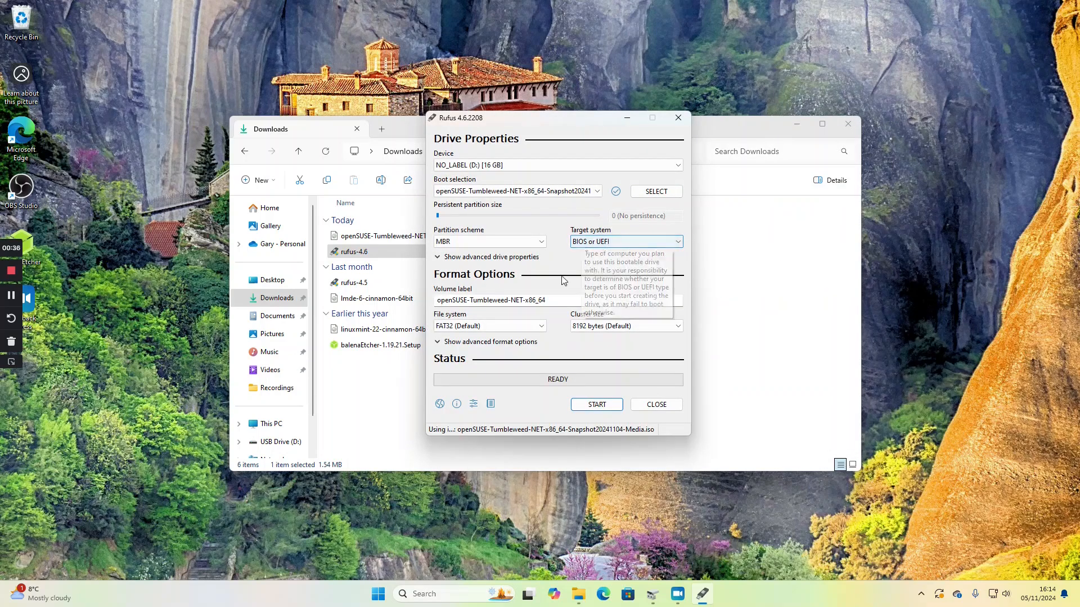
mouse_move(673, 227)
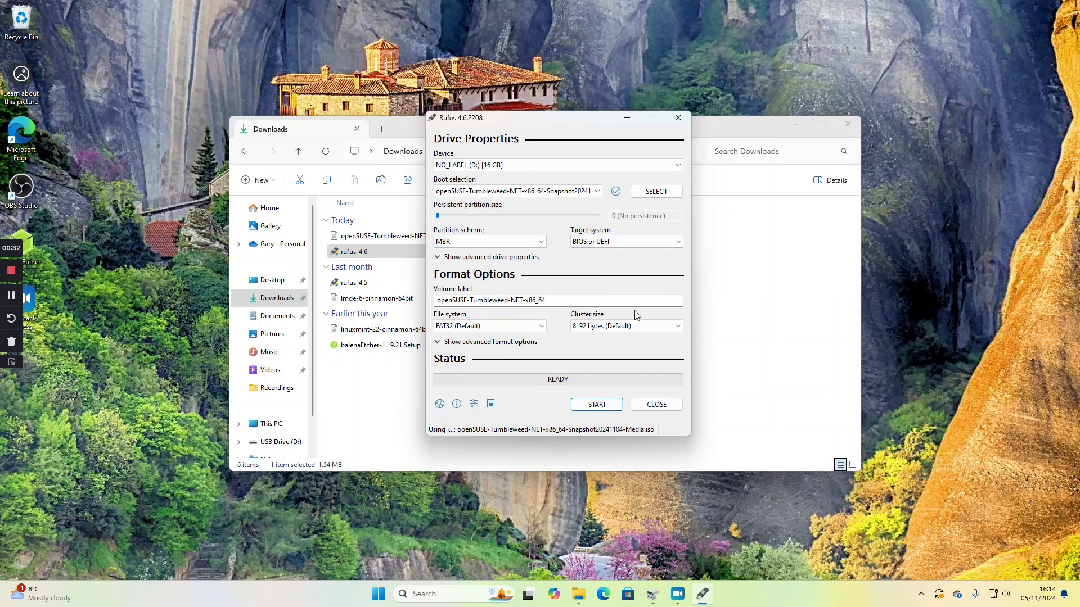
mouse_move(596, 404)
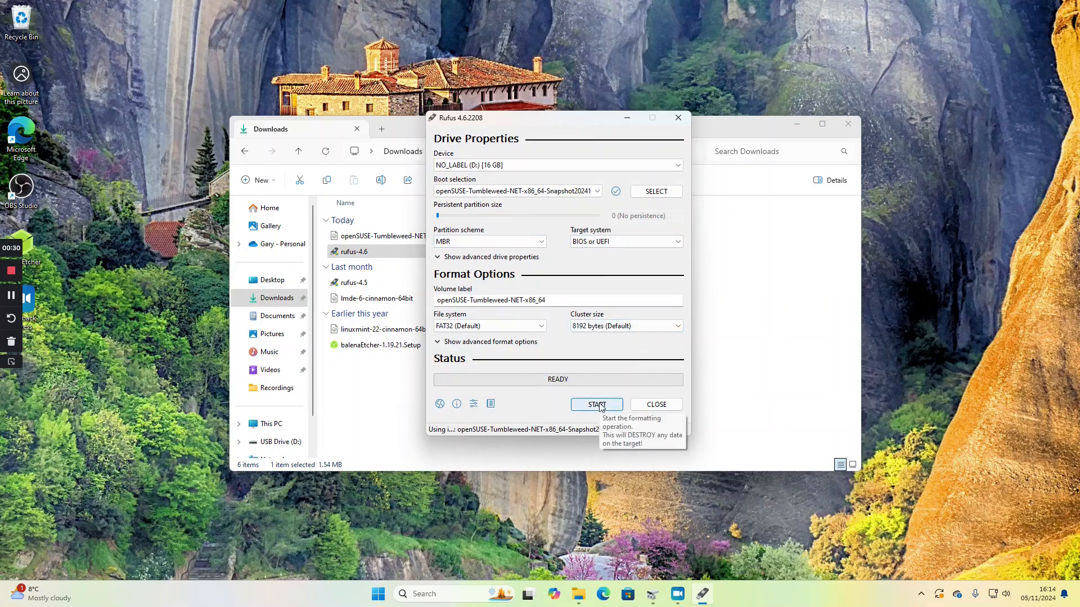
Start writing in ISO Image mode and confirm erasing the 16 GB drive.
left_click(596, 404)
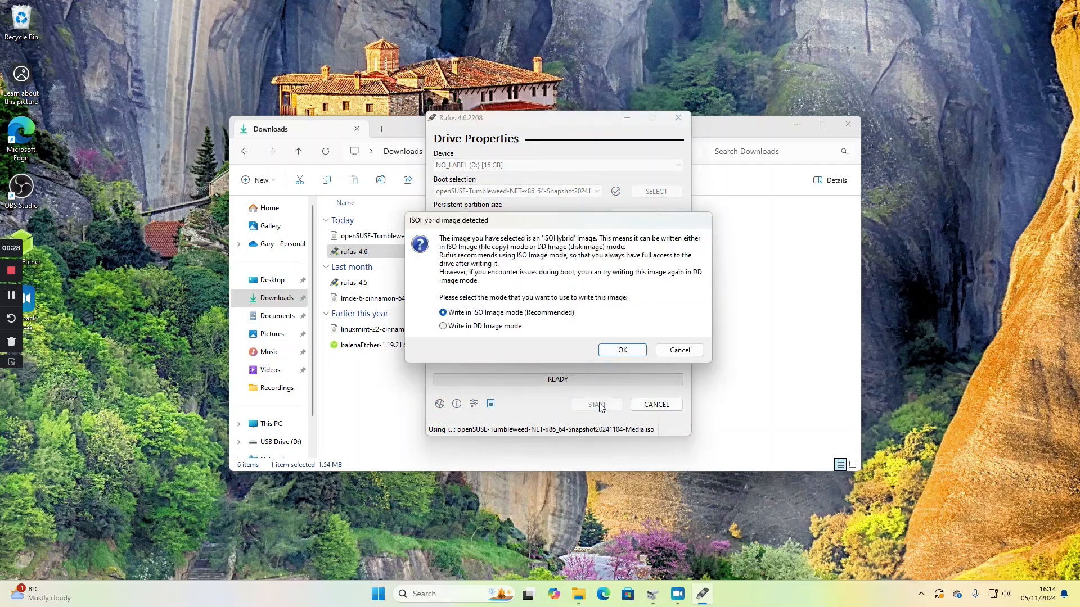
mouse_move(627, 329)
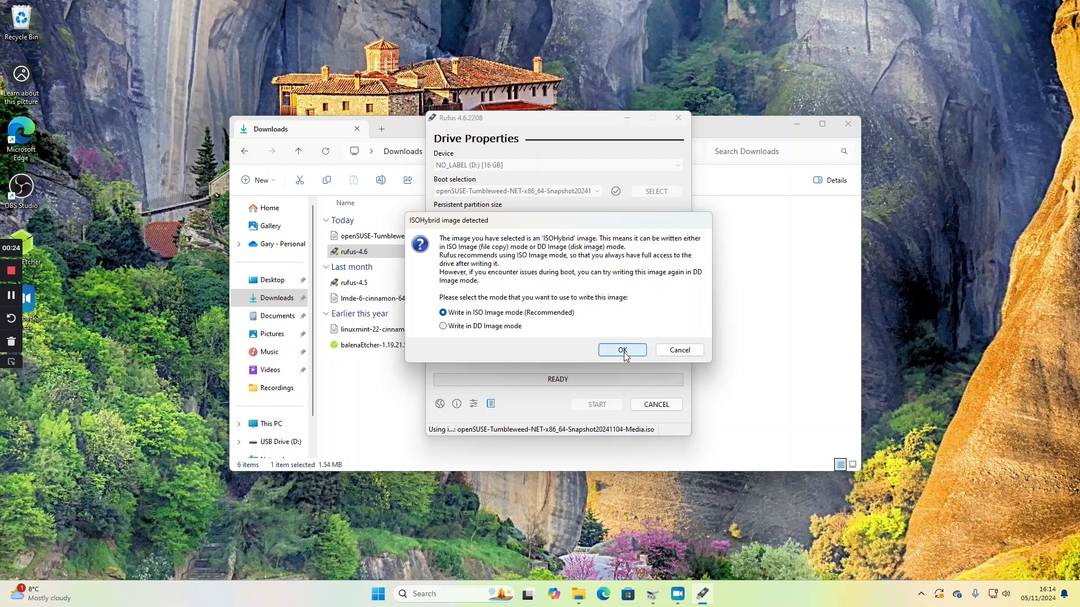
left_click(621, 350)
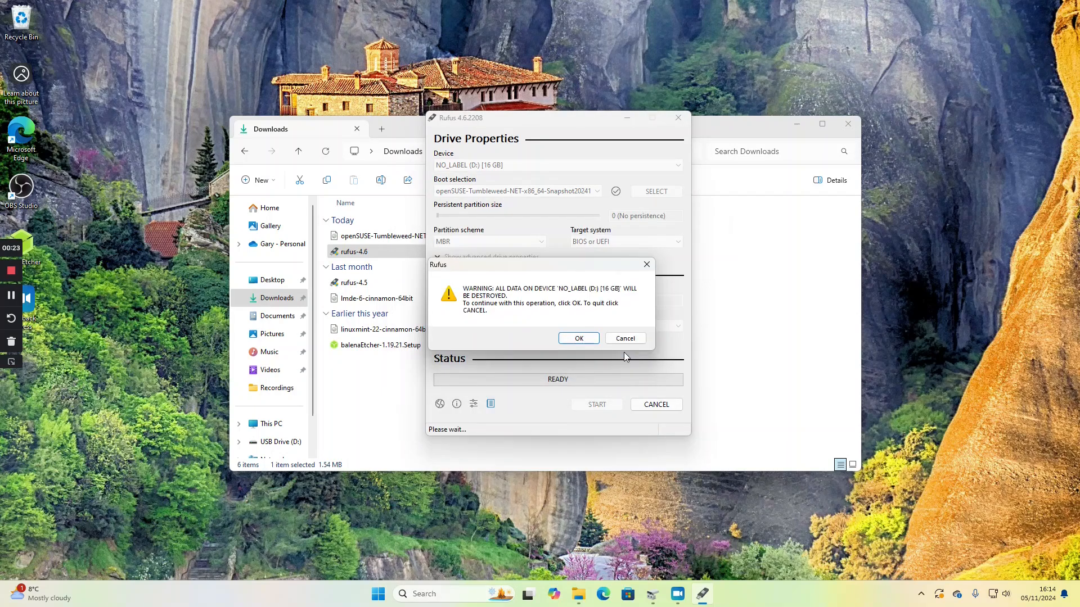
mouse_move(619, 319)
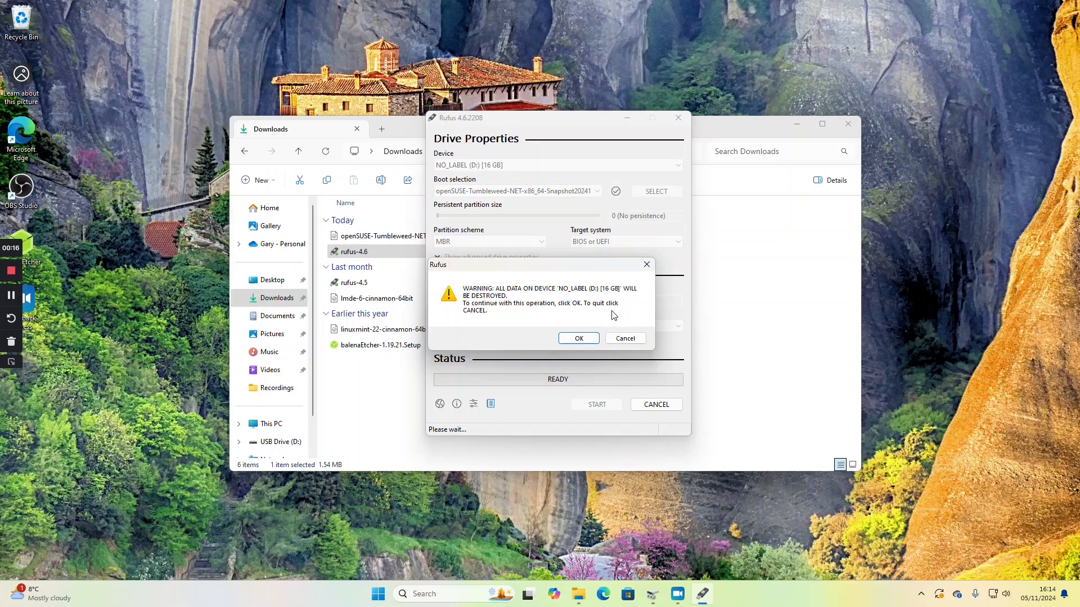
mouse_move(592, 319)
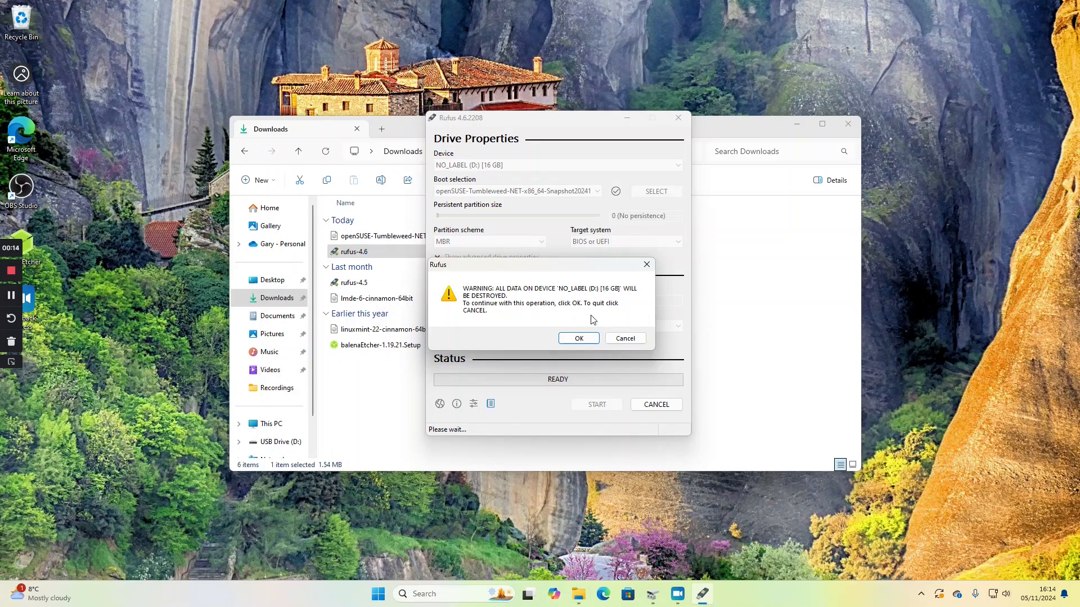
left_click(579, 338)
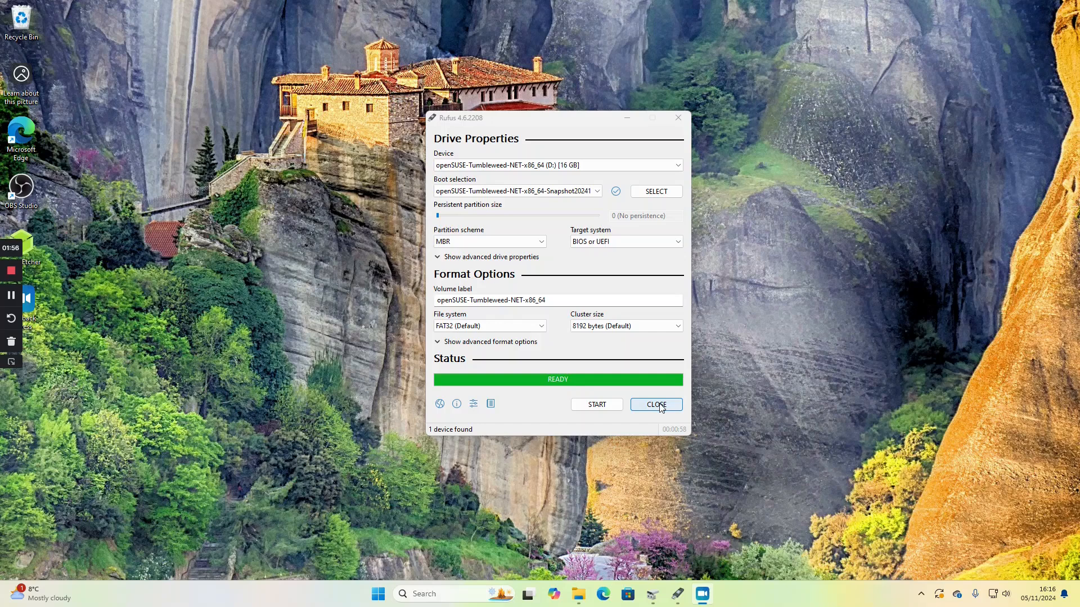
Close Rufus, search 'disk' in Start and open 'Create and format hard disk partitions'.
left_click(655, 404)
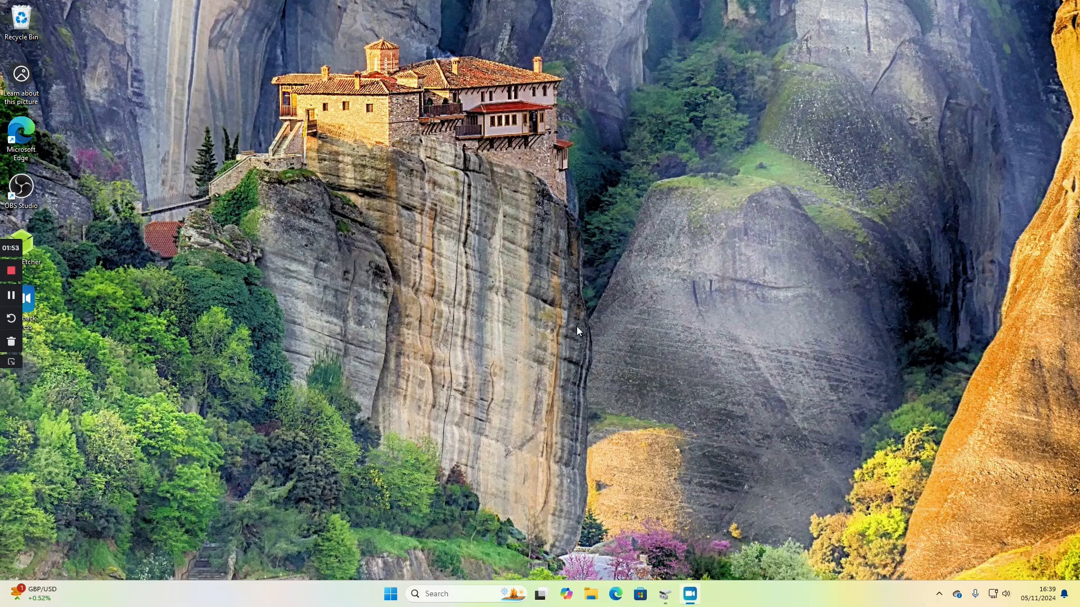
mouse_move(593, 348)
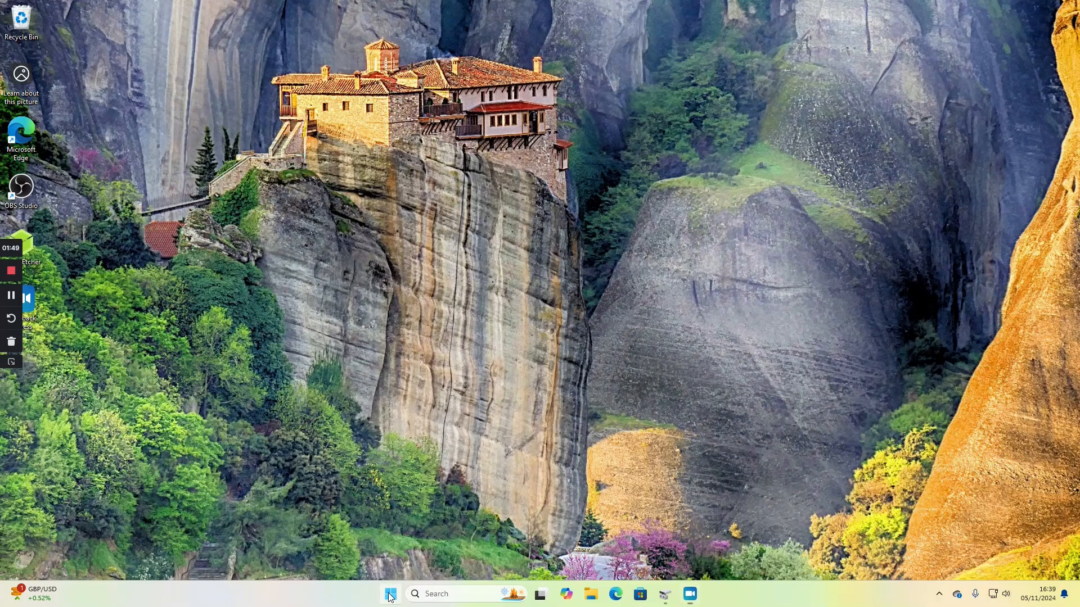
type("diskmgmt")
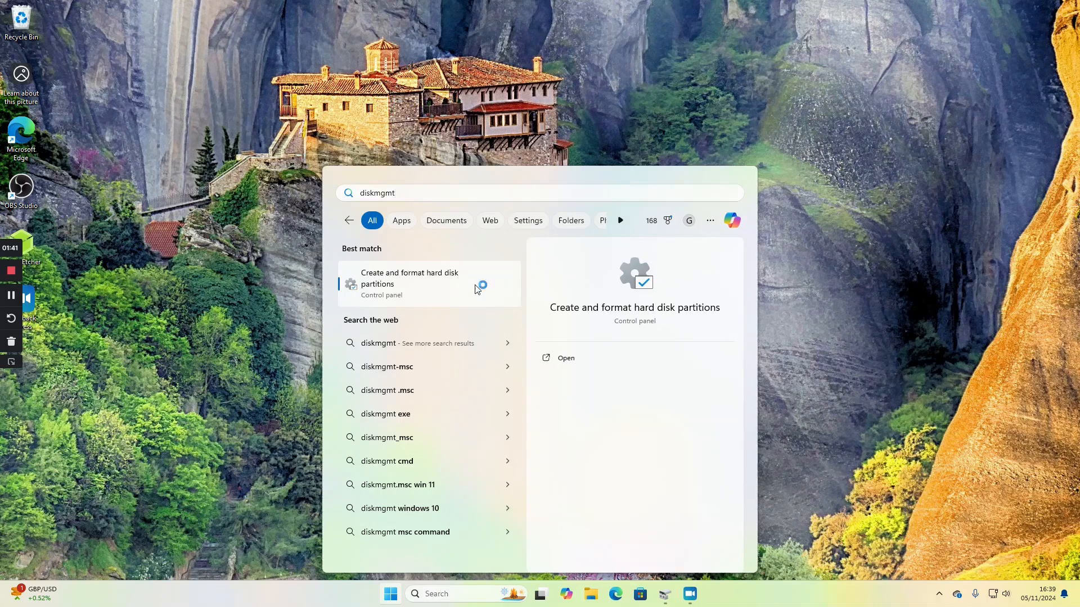
left_click(408, 283)
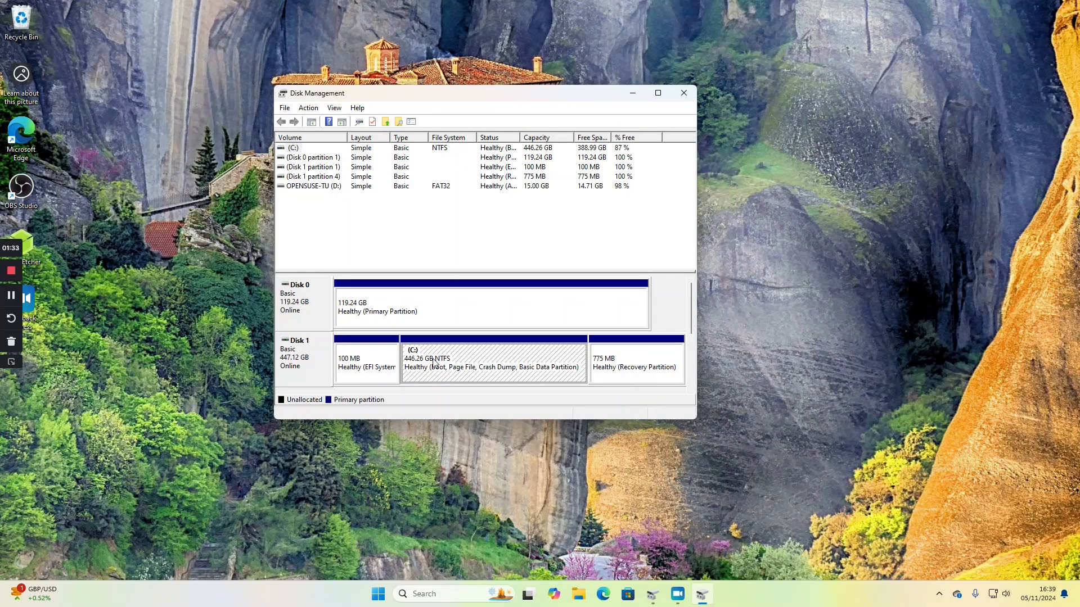
mouse_move(452, 365)
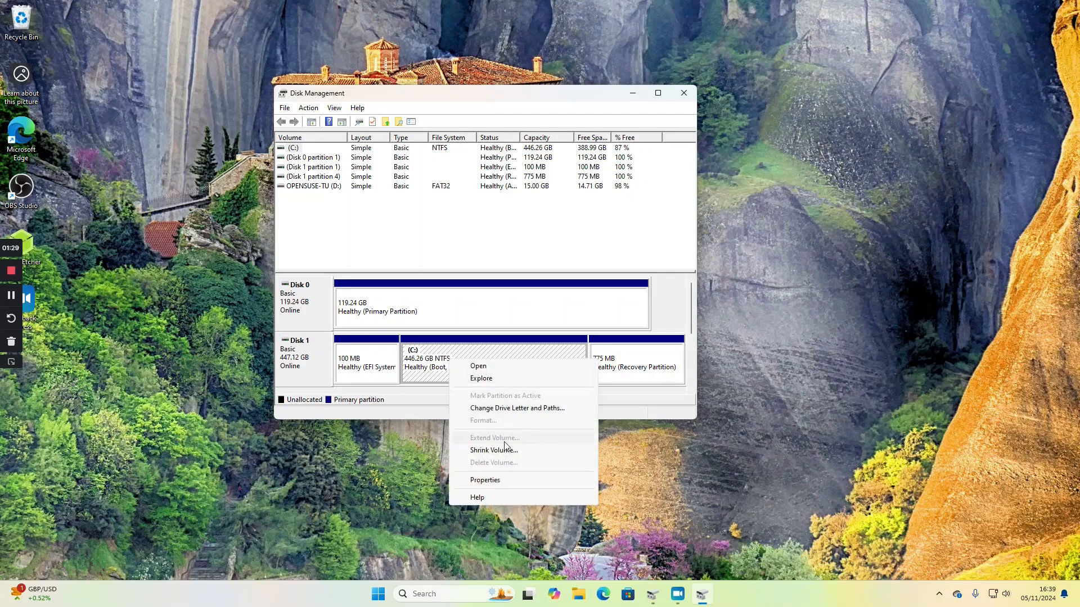
Shrink the C: volume by 150000 MB via Shrink Volume.
left_click(493, 451)
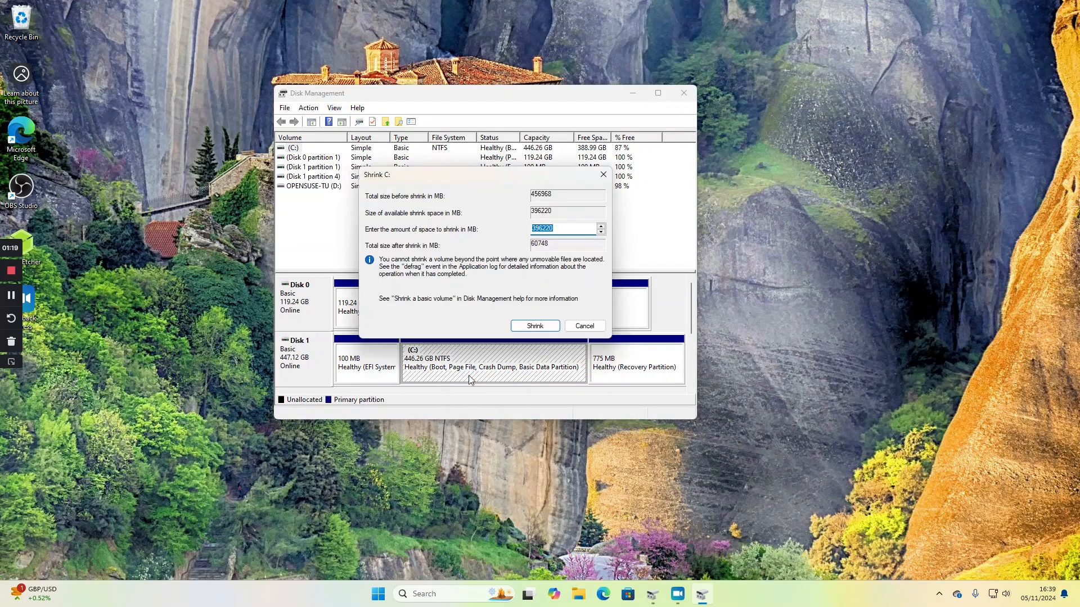
mouse_move(556, 273)
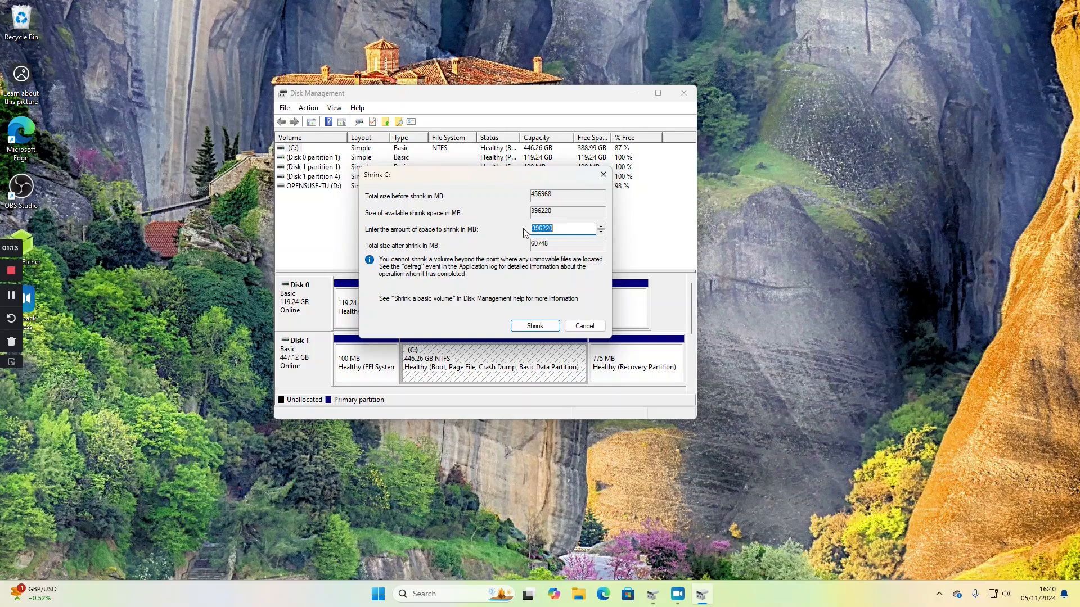
mouse_move(562, 218)
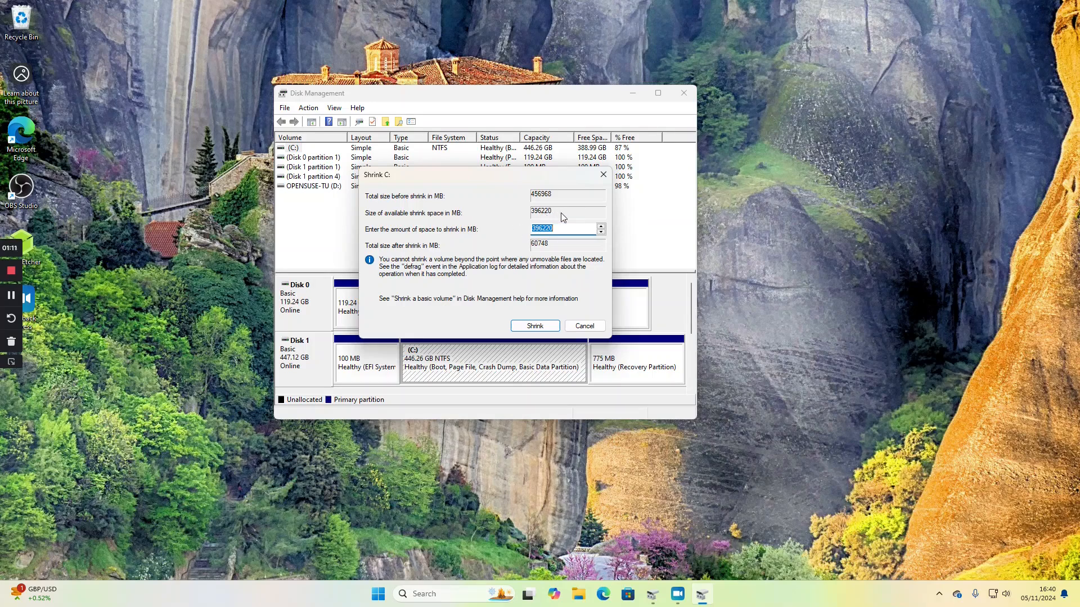
mouse_move(575, 223)
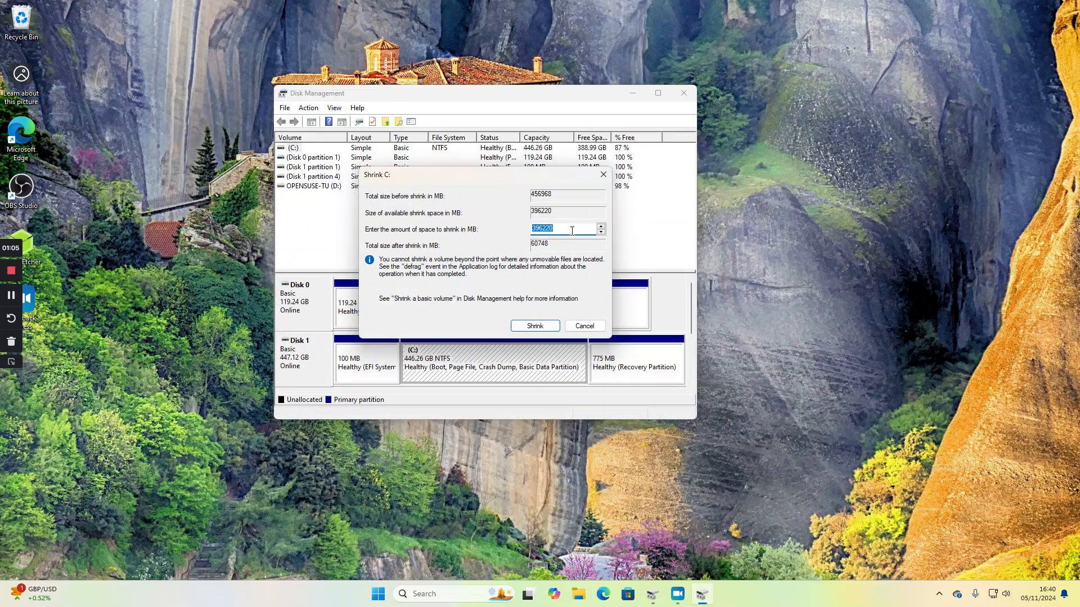
type("150000")
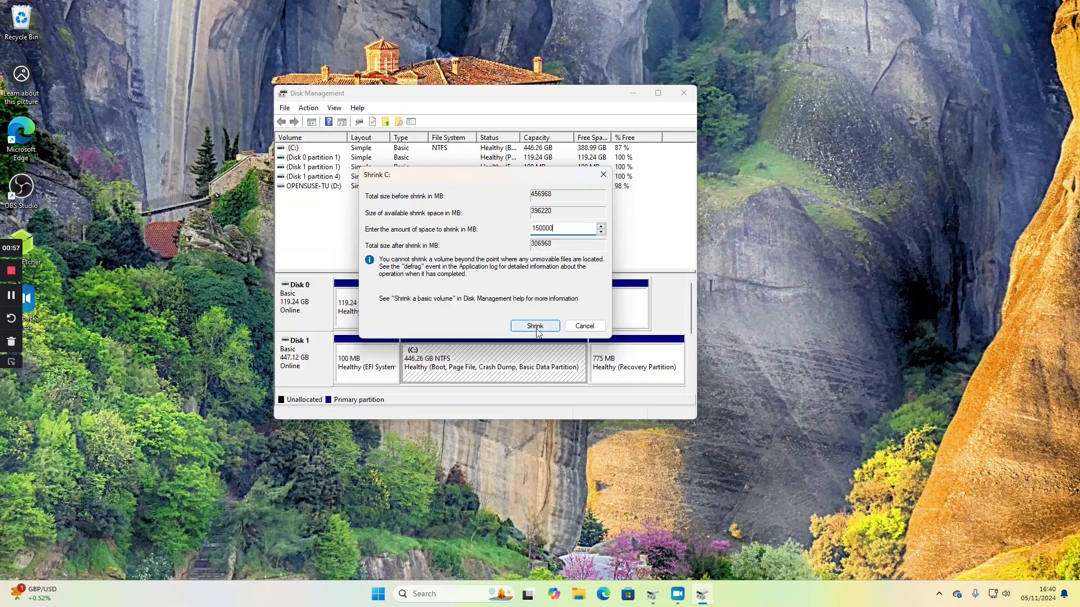
left_click(535, 325)
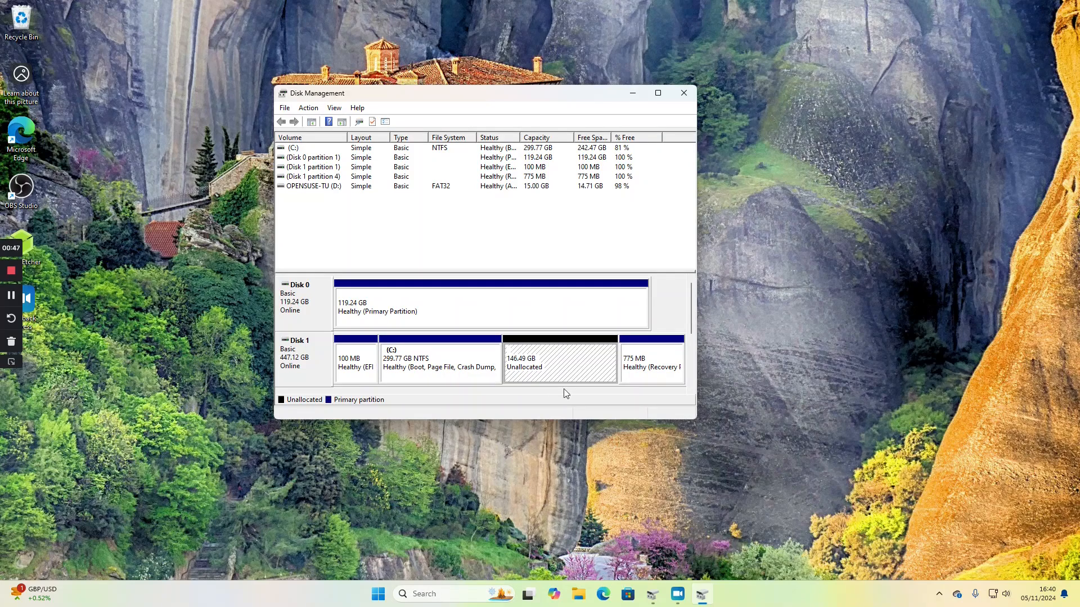
mouse_move(549, 373)
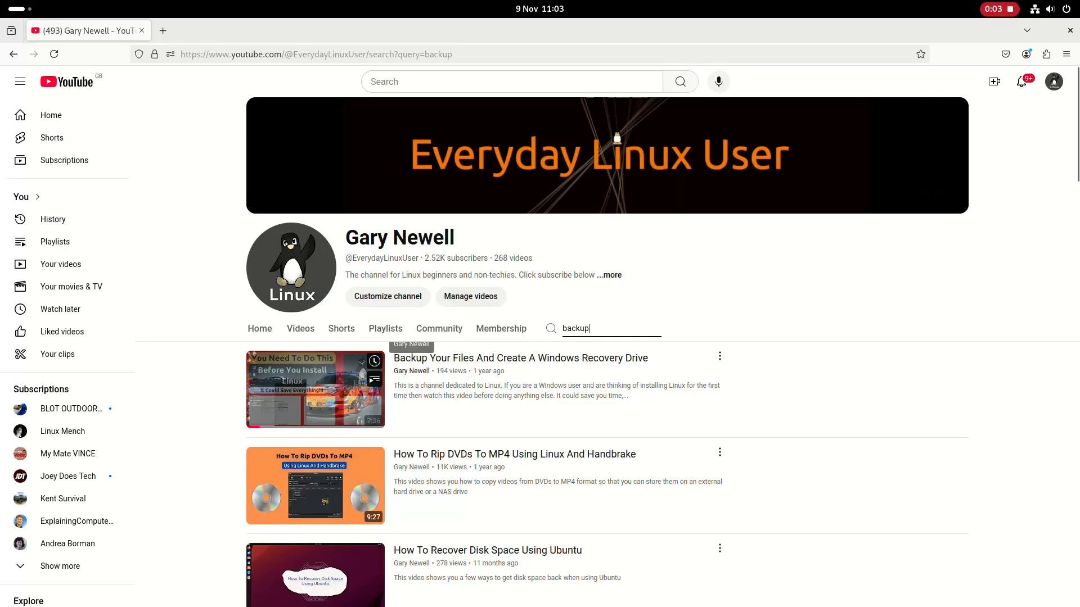
mouse_move(315, 389)
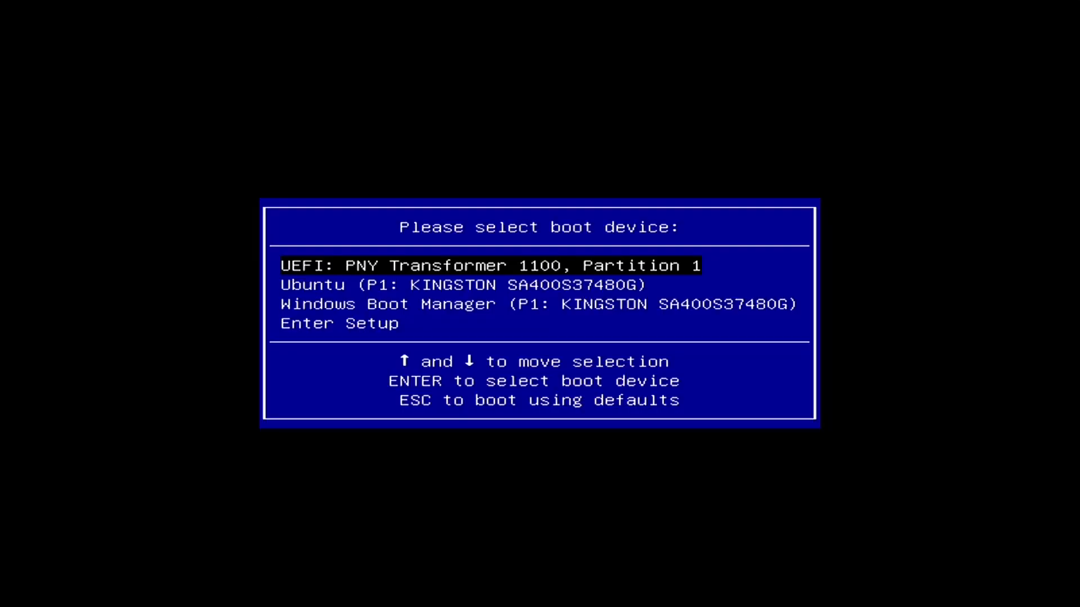
Boot from UEFI: PNY Transformer and configure WPA-PSK Wi-Fi with the WPA key.
key("Down")
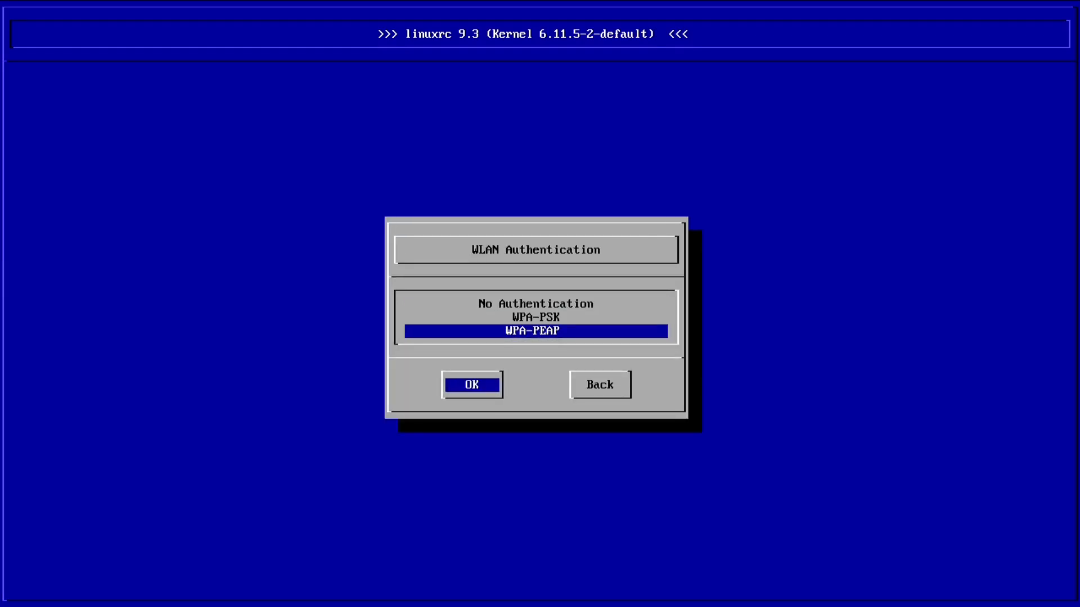
key("Up")
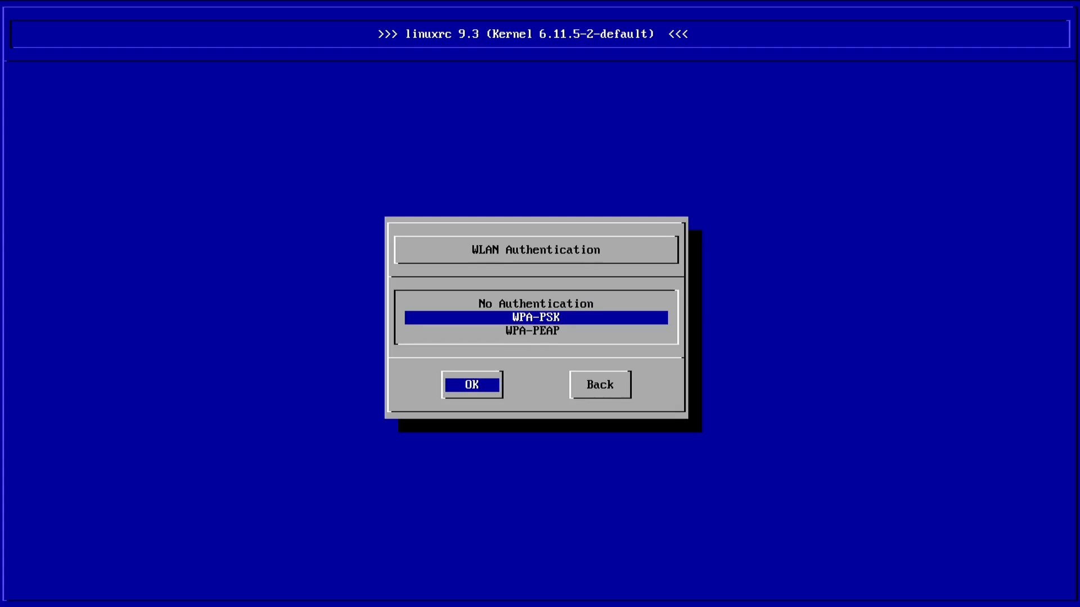
left_click(471, 384)
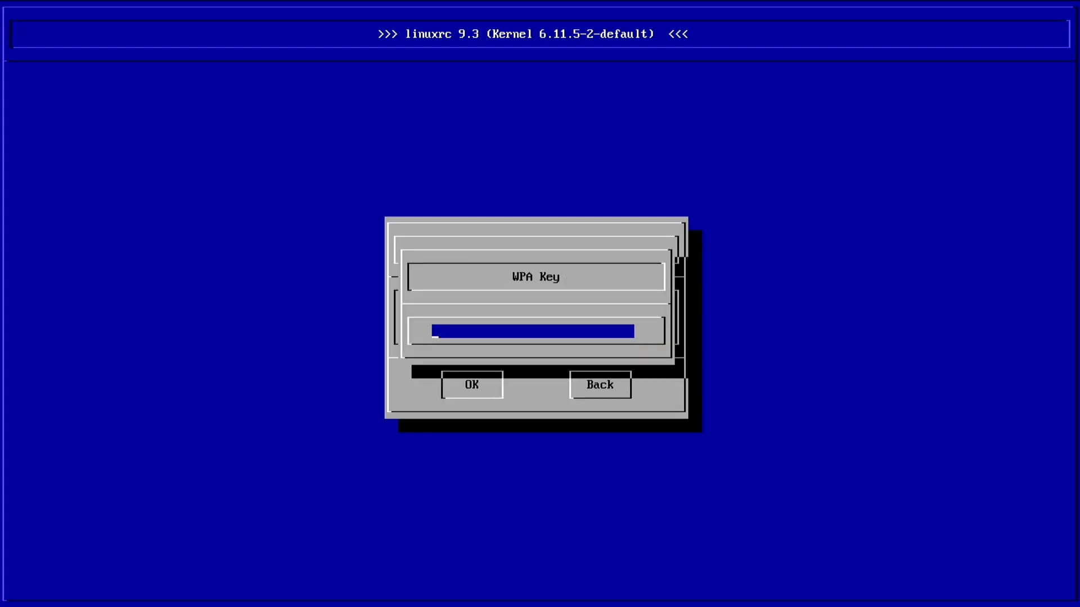
left_click(472, 385)
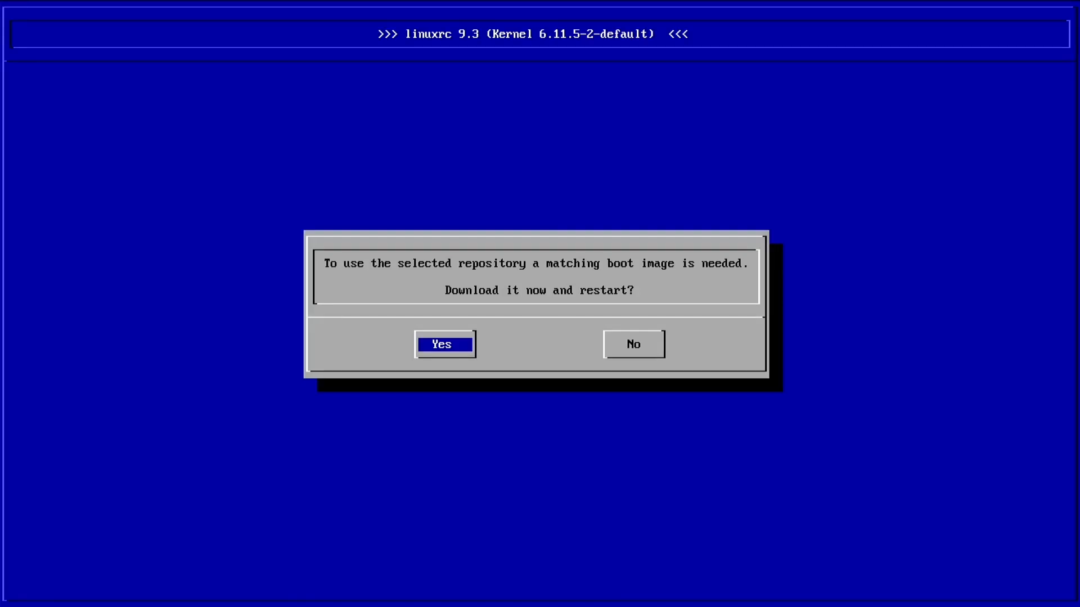
Accept downloading the matching boot image, restart, and re-enter the WPA key.
left_click(444, 344)
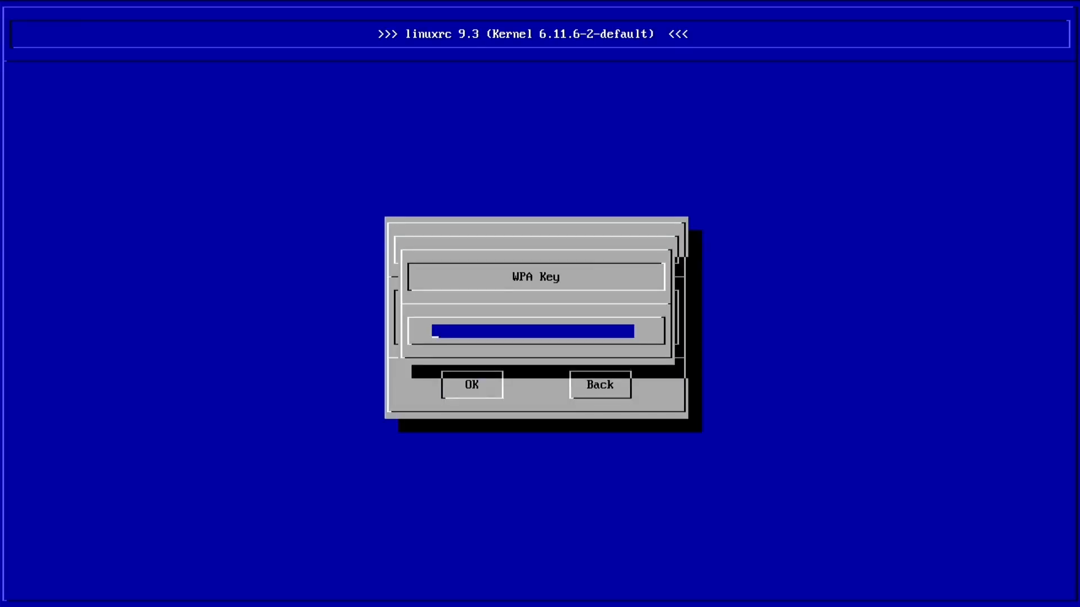
left_click(471, 384)
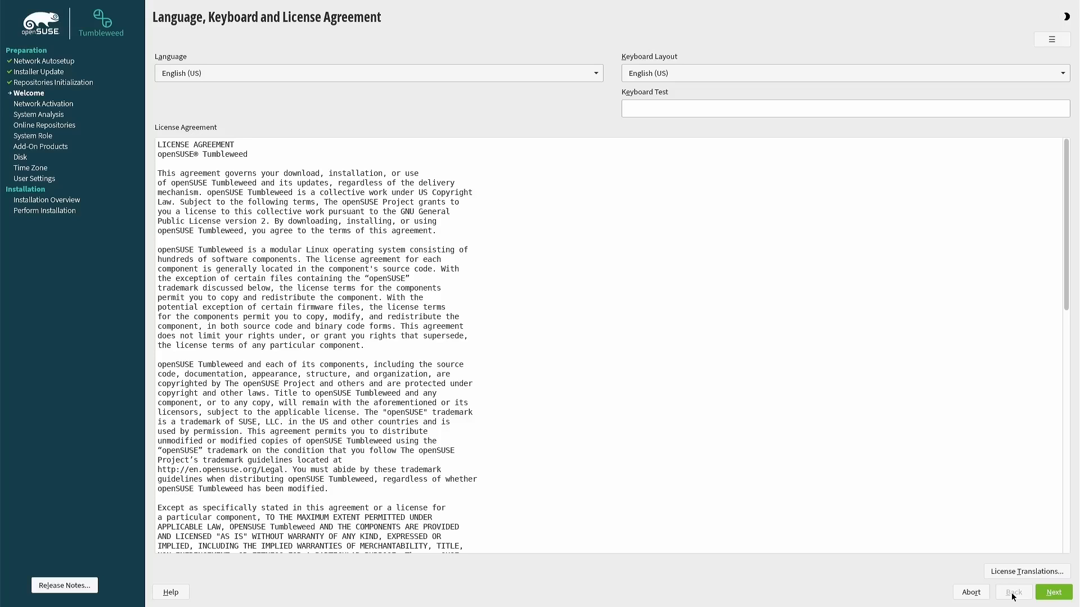
mouse_move(796, 565)
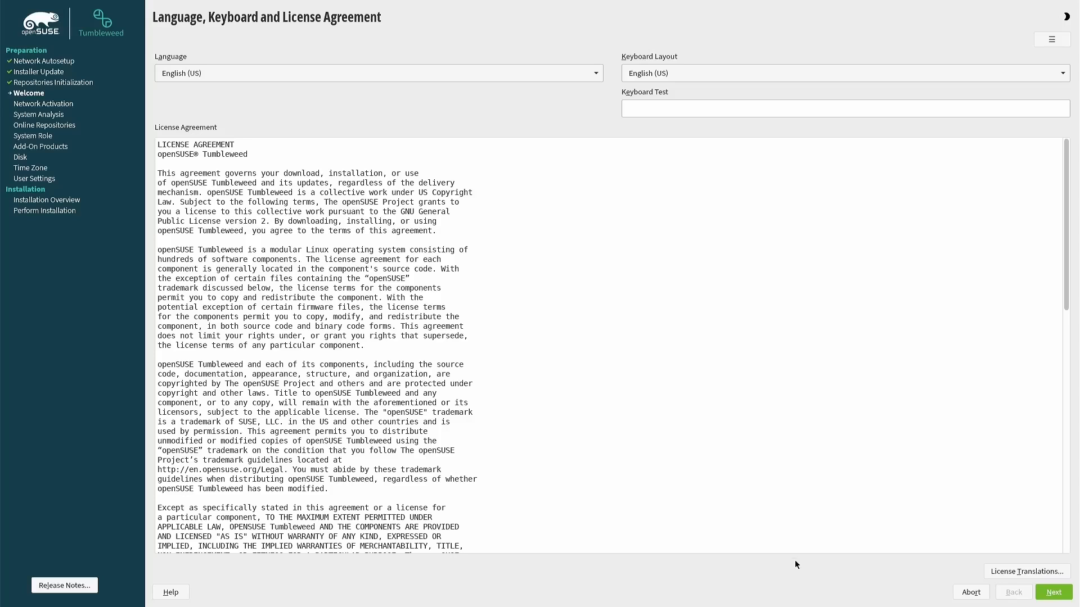
mouse_move(593, 62)
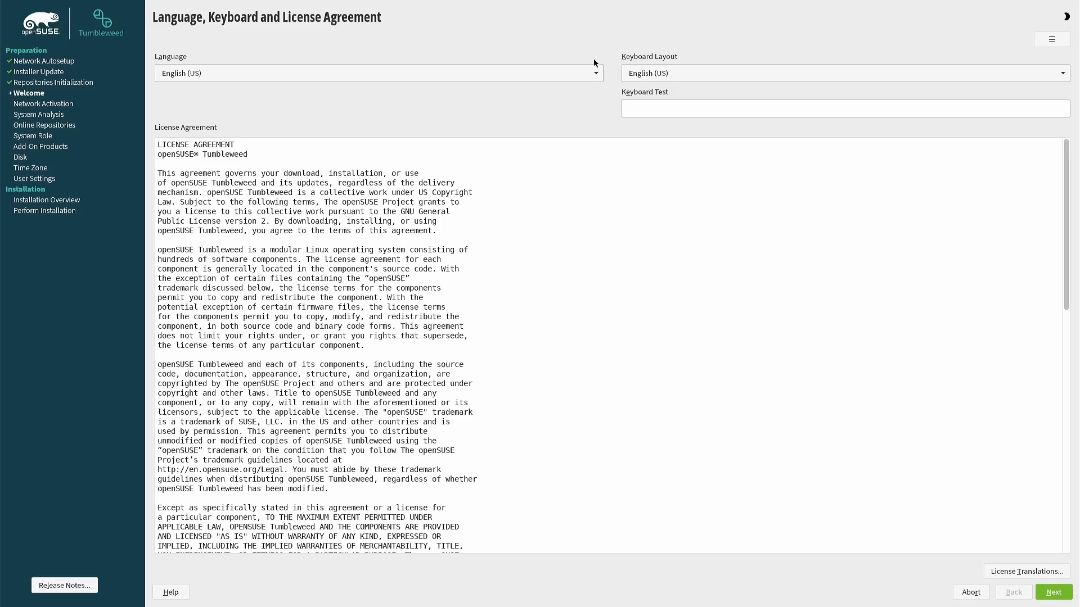
Set language and keyboard layout to English (UK), accept the licence and continue.
left_click(379, 73)
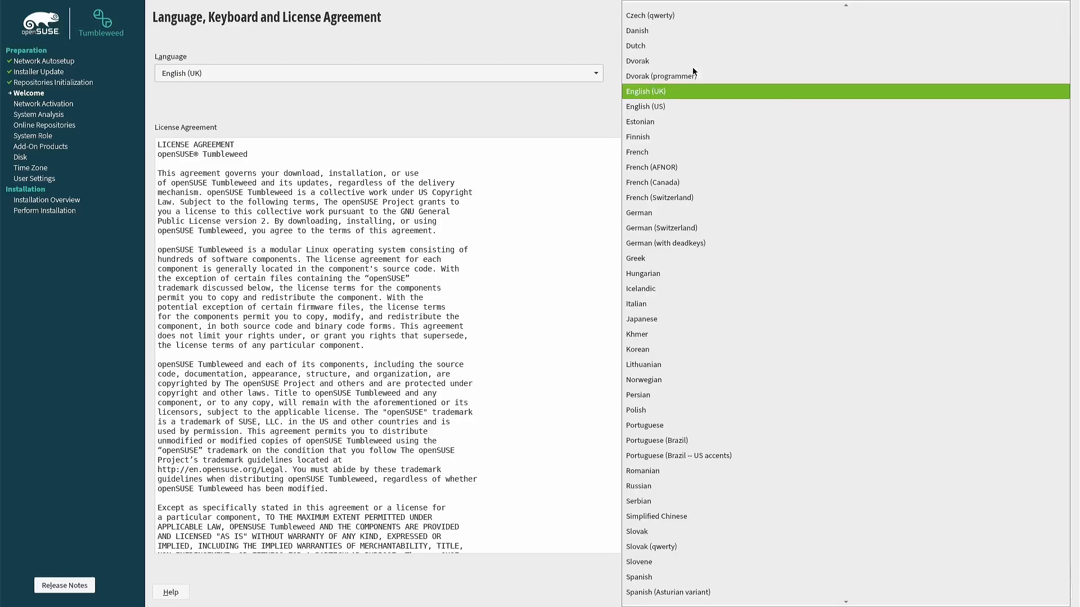
left_click(644, 91)
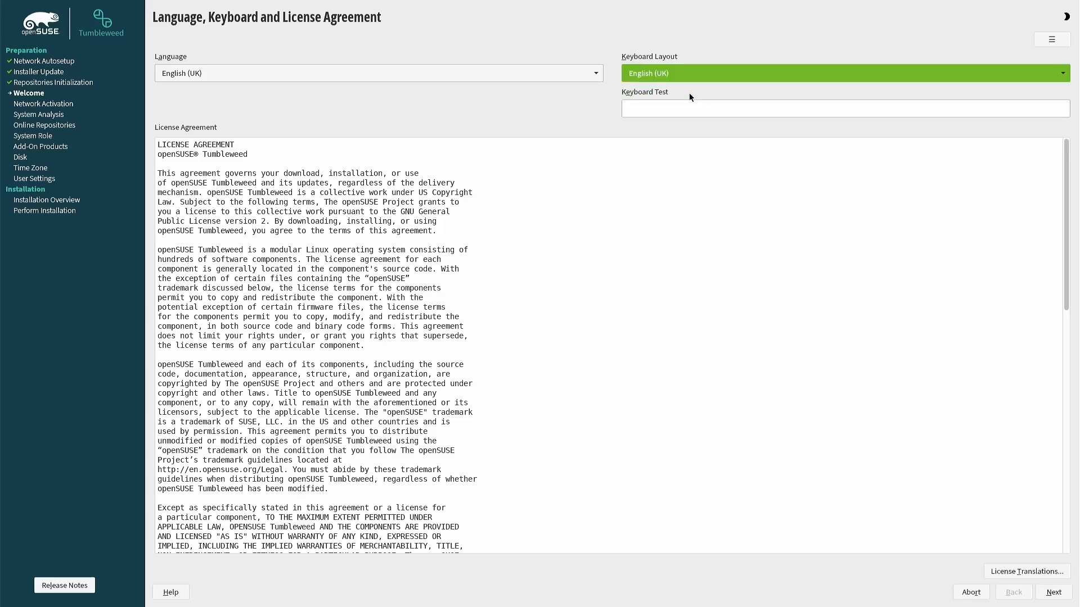
mouse_move(920, 397)
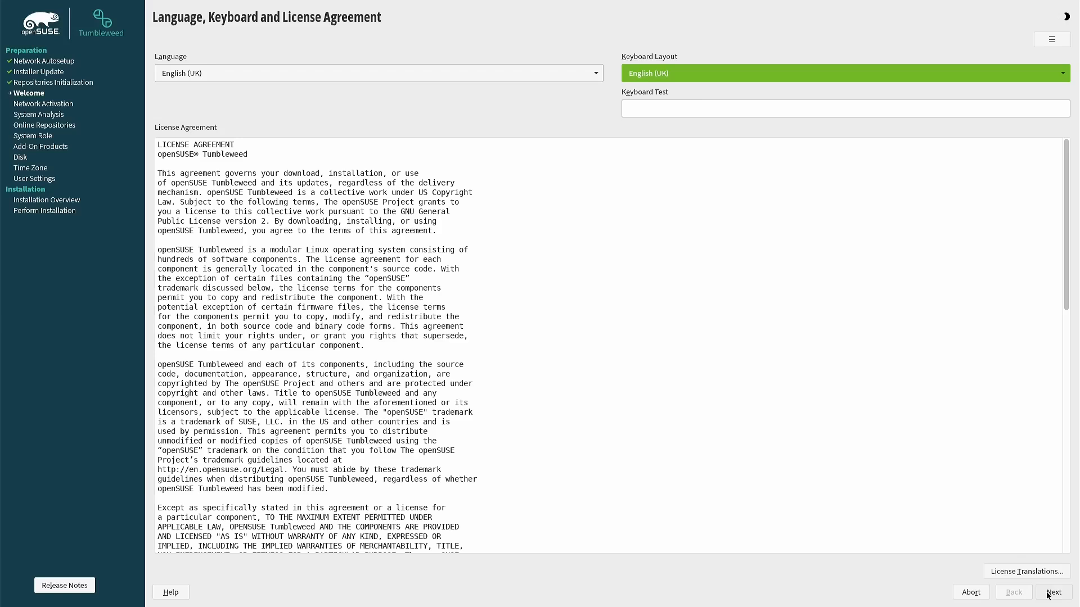
left_click(1054, 592)
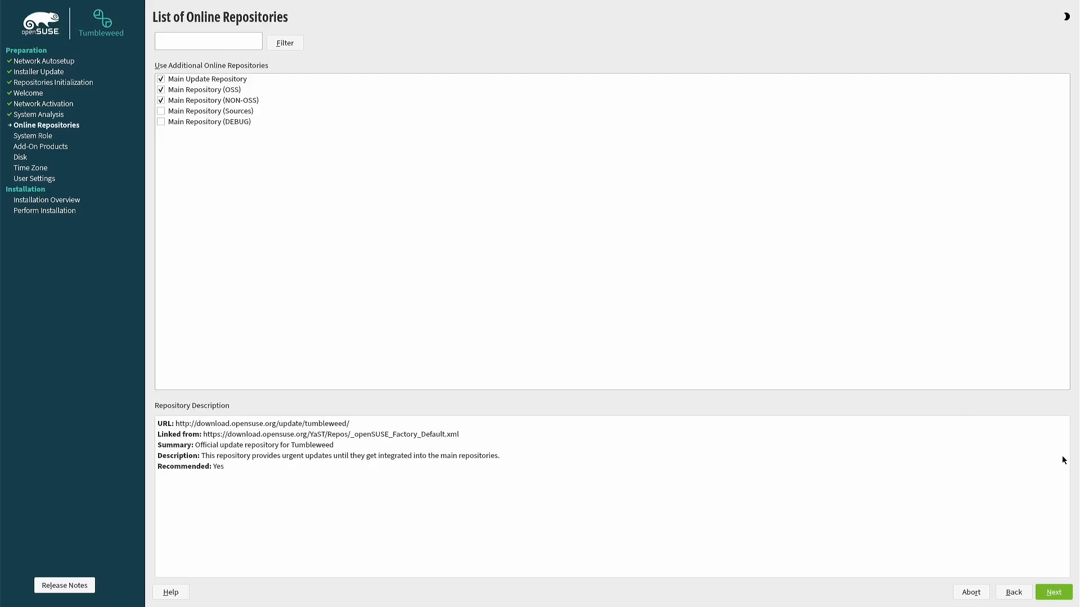
Keep the default online repositories and select Desktop with GNOME as the system role.
left_click(1052, 592)
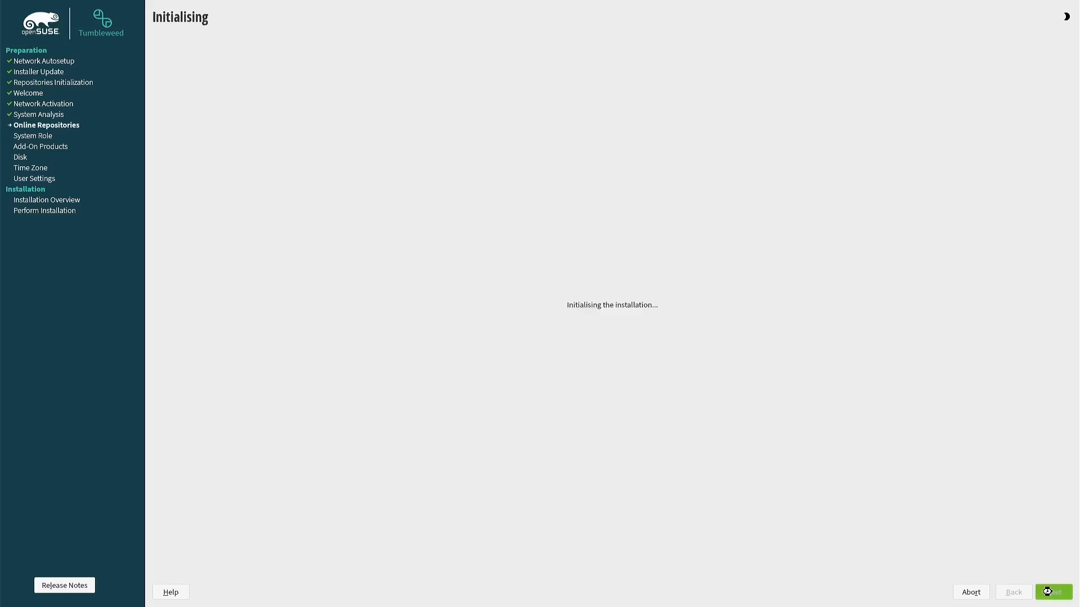
mouse_move(932, 449)
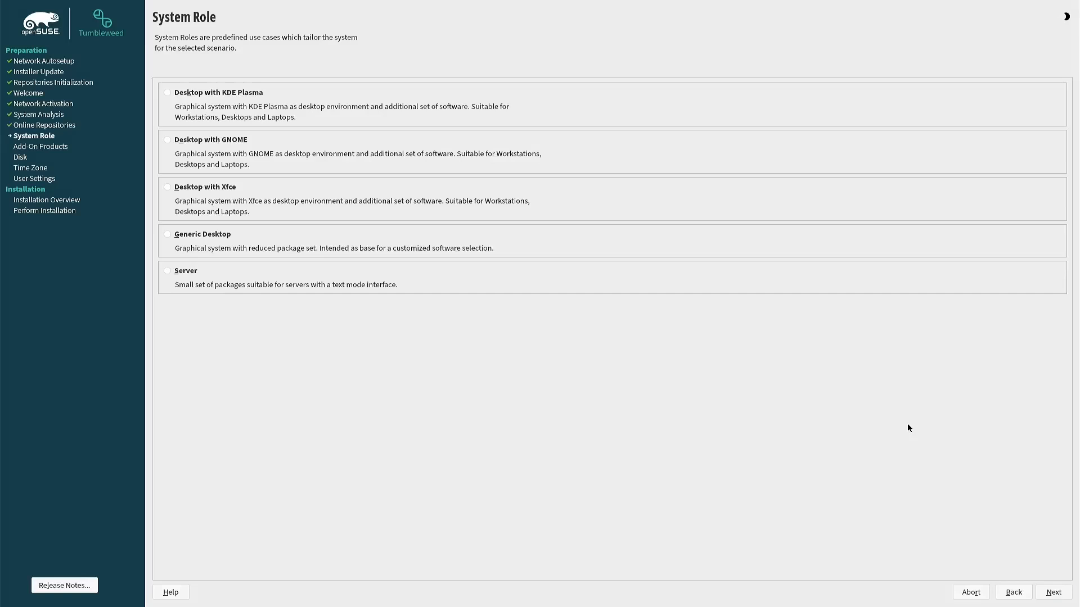
mouse_move(169, 154)
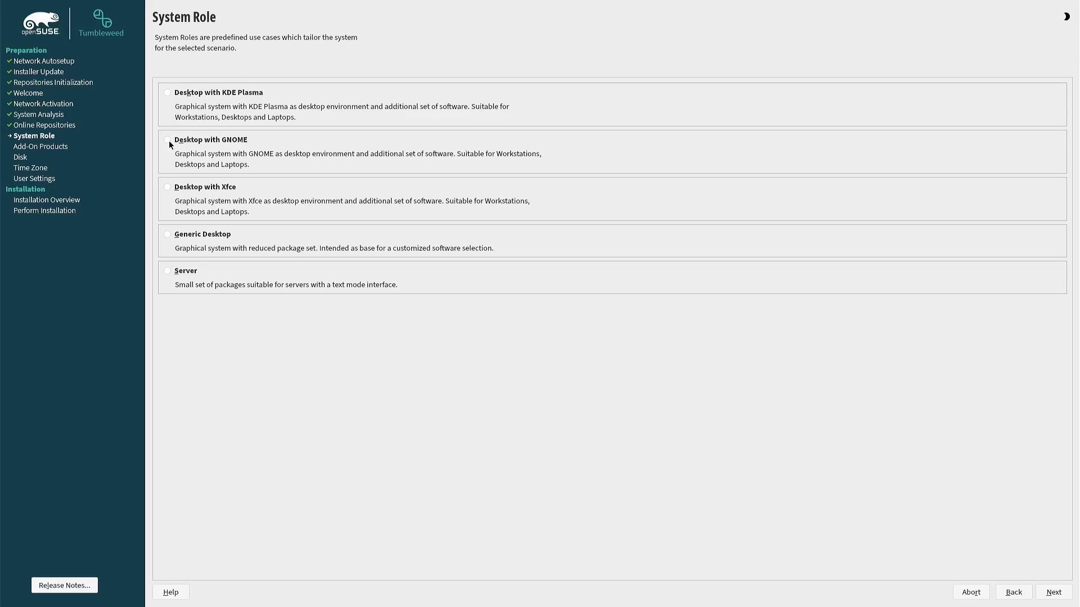
left_click(168, 139)
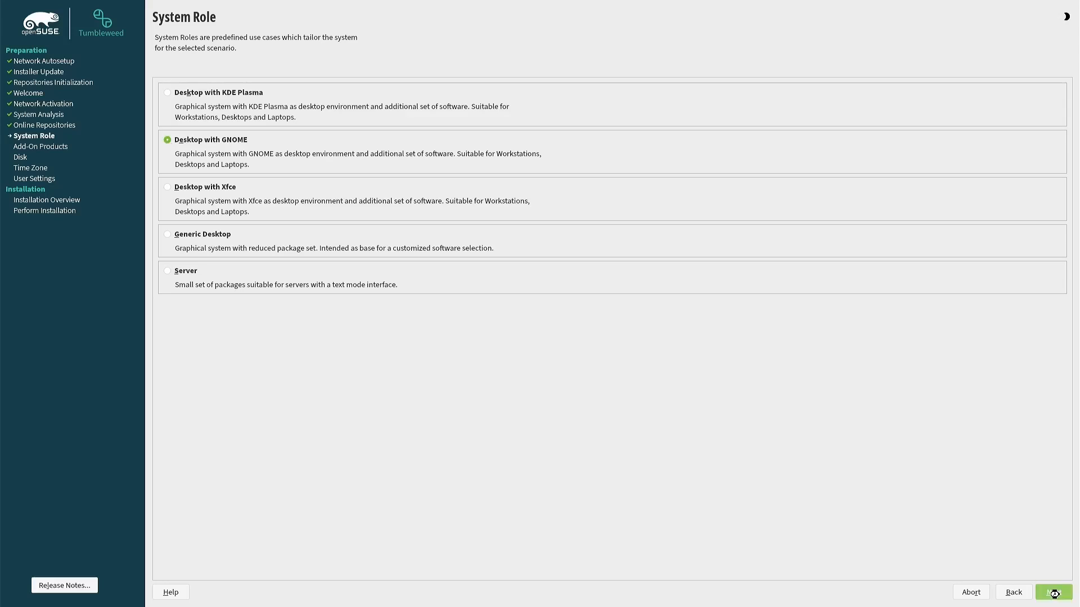
left_click(1052, 592)
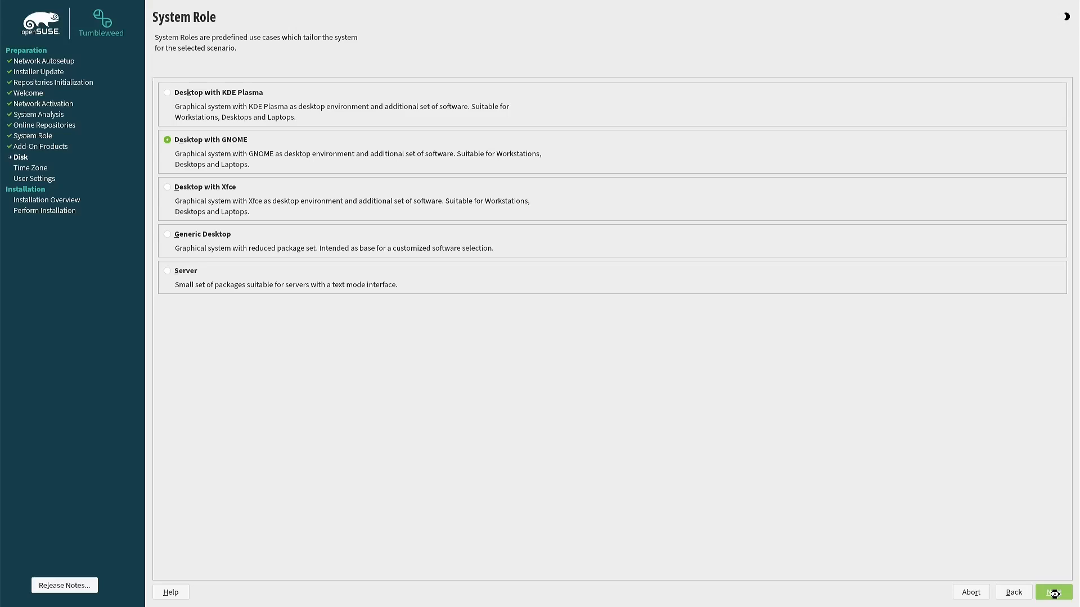
Skip past the suggested /dev/sda partitioning proposal into Guided Setup's hard disk selection.
left_click(1053, 592)
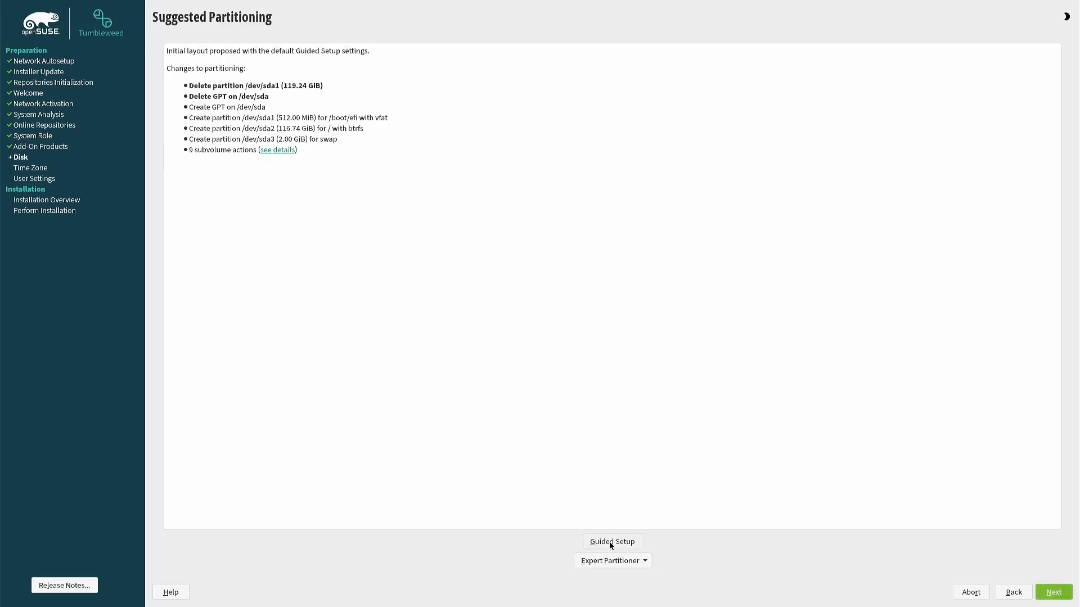
left_click(611, 541)
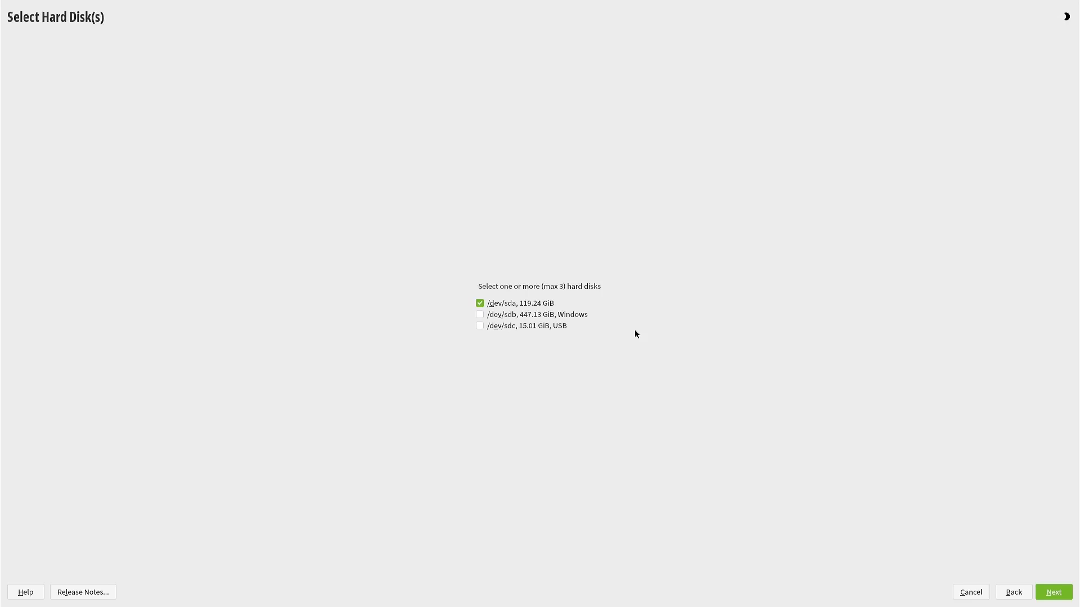
Select disk /dev/sdb and set Windows systems and other partitions to Do not modify.
left_click(479, 315)
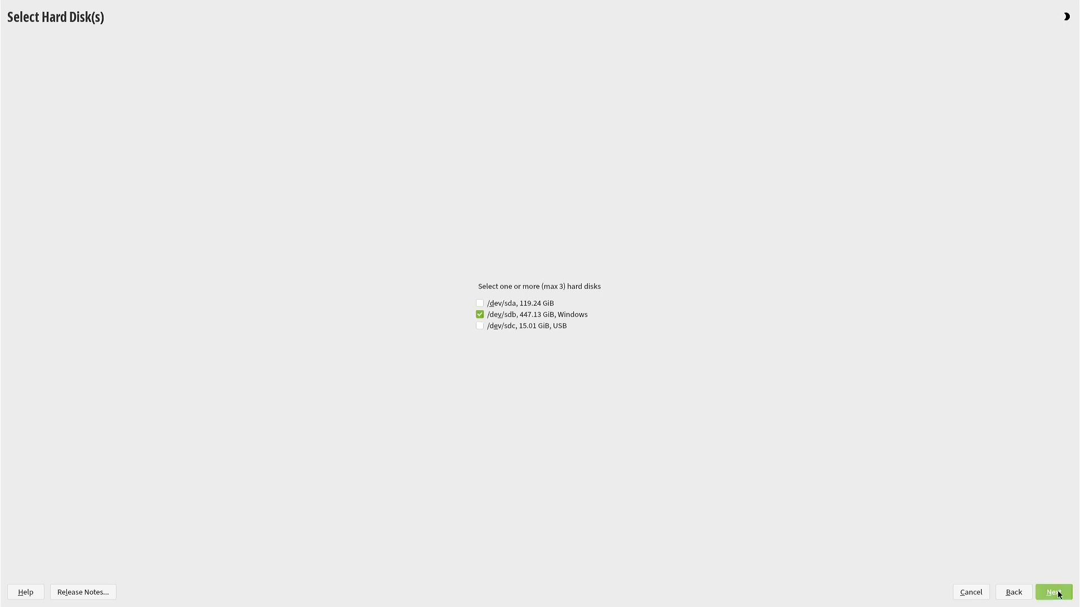
left_click(1052, 592)
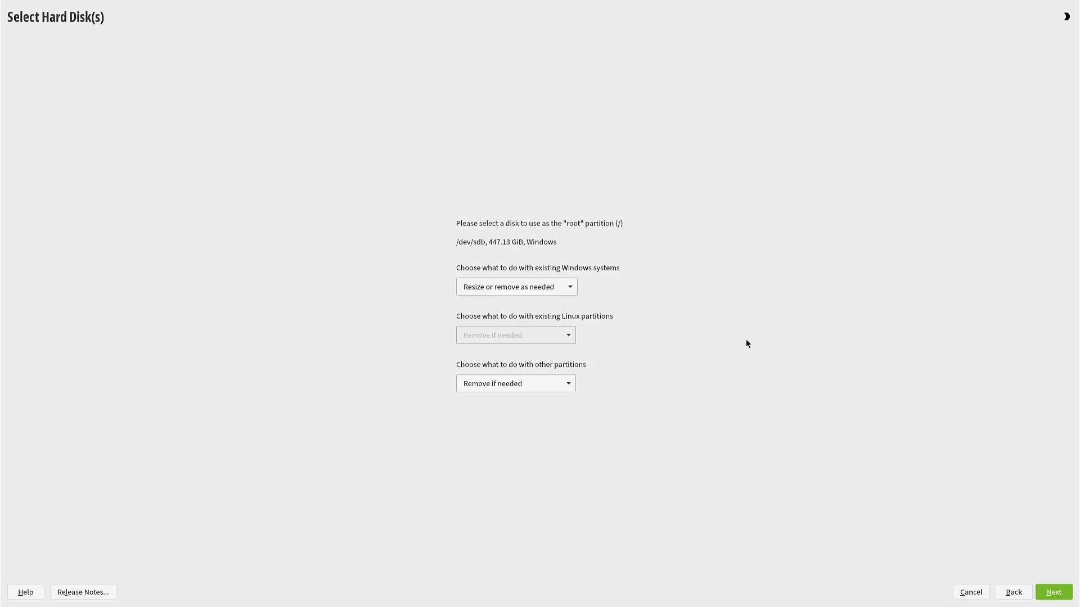
left_click(516, 286)
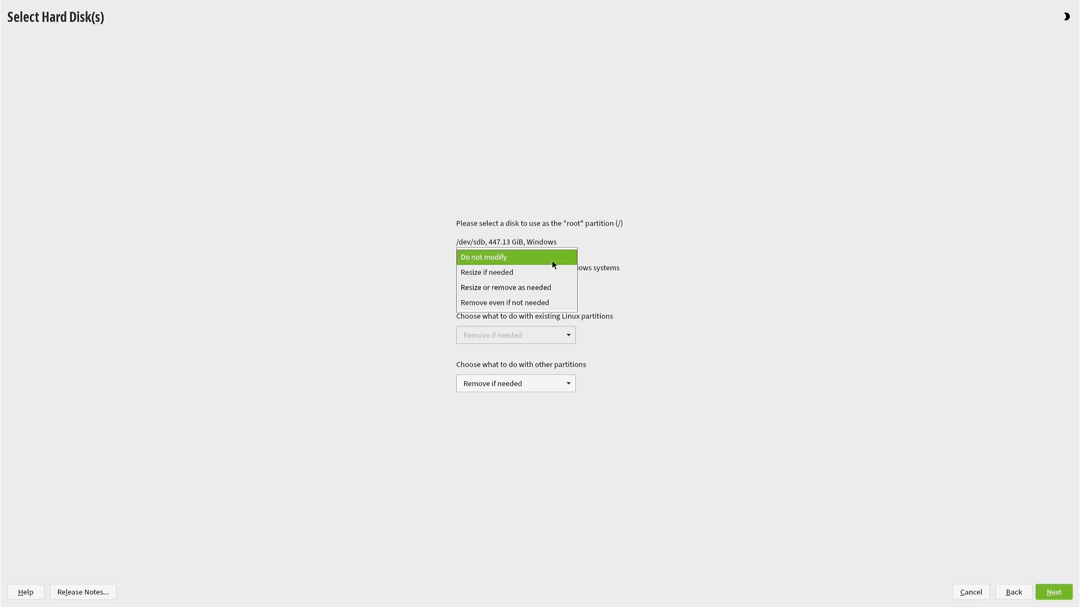
left_click(516, 383)
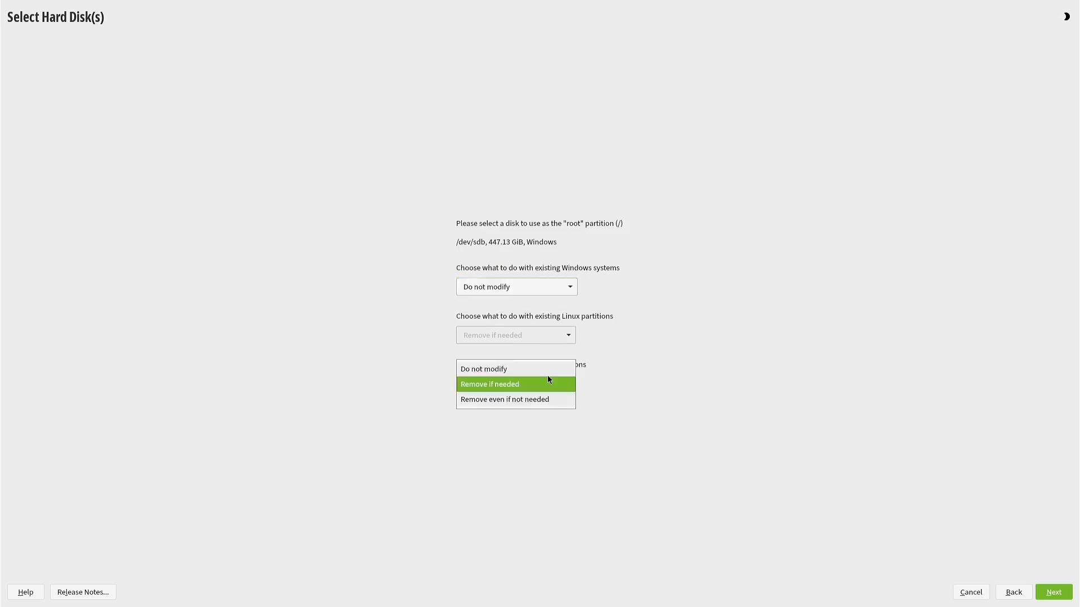
left_click(484, 369)
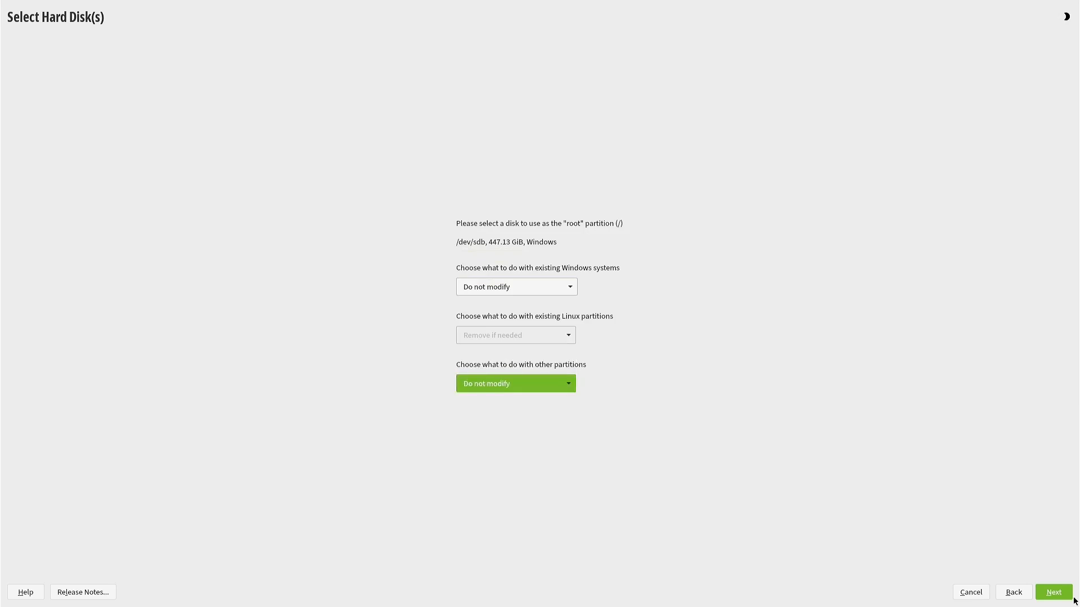
left_click(1052, 592)
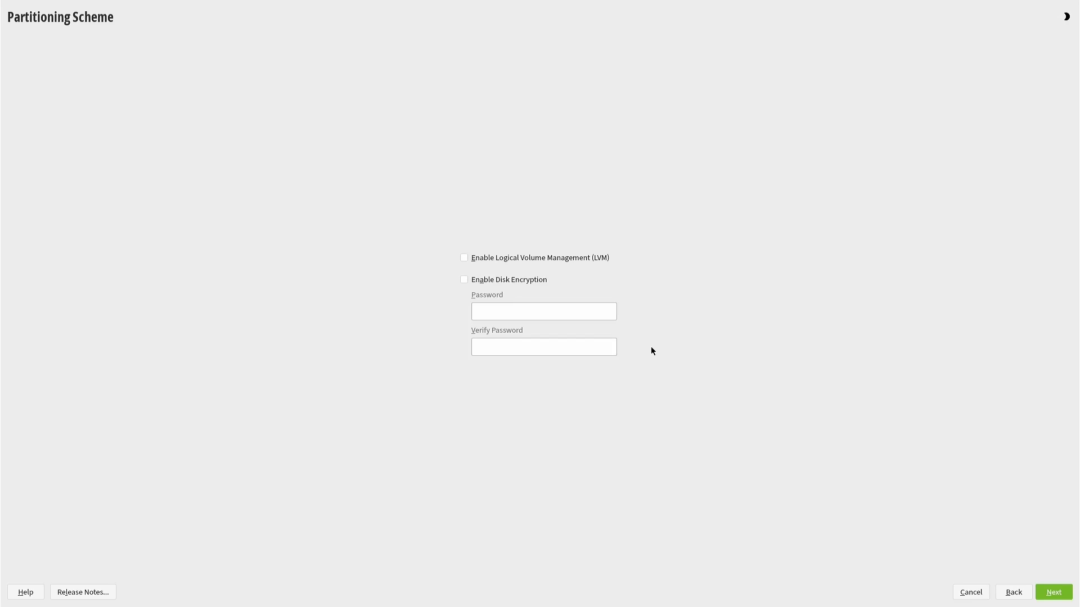
mouse_move(926, 471)
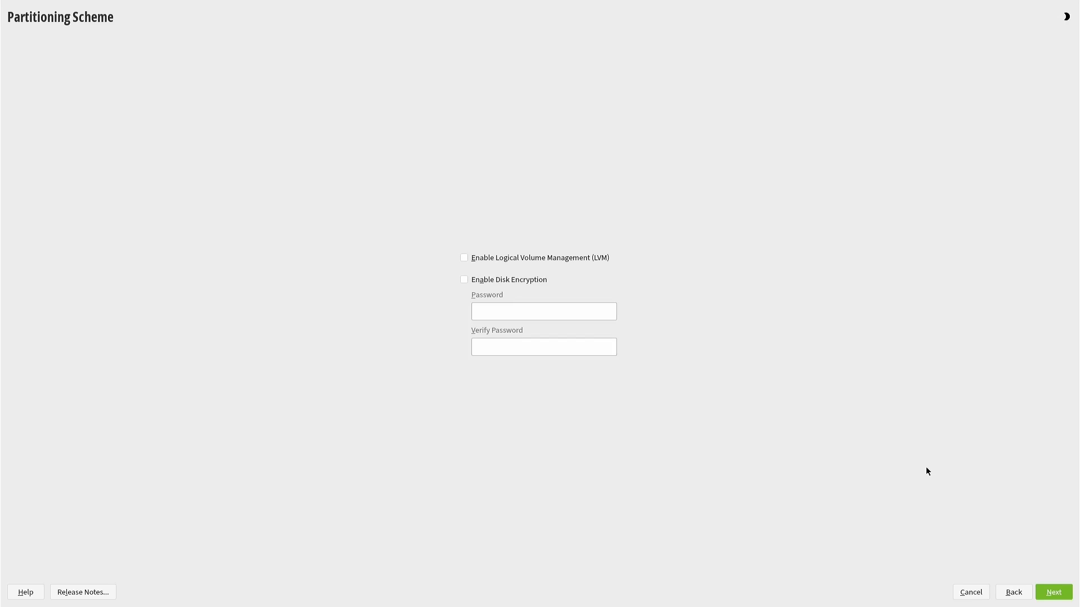
mouse_move(1053, 593)
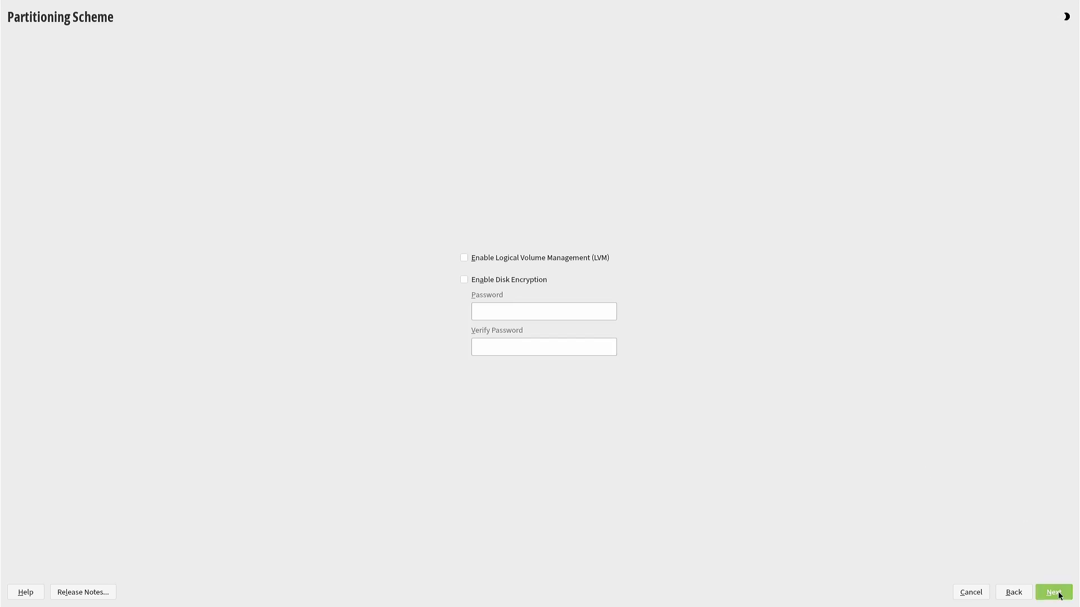
Continue from Partitioning Scheme with LVM and Disk Encryption left unchecked.
left_click(1052, 592)
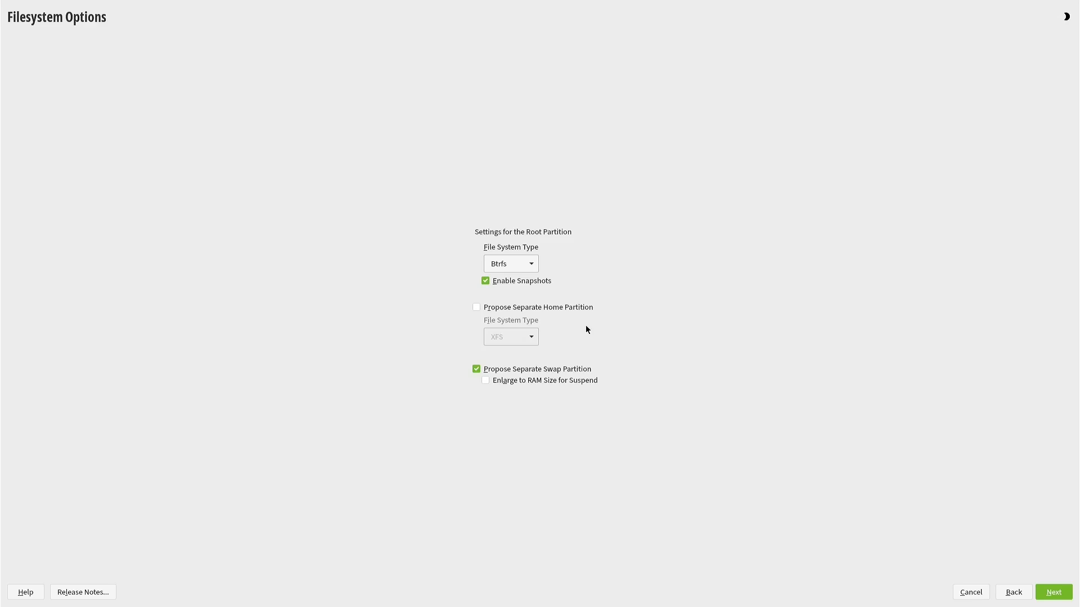
mouse_move(613, 399)
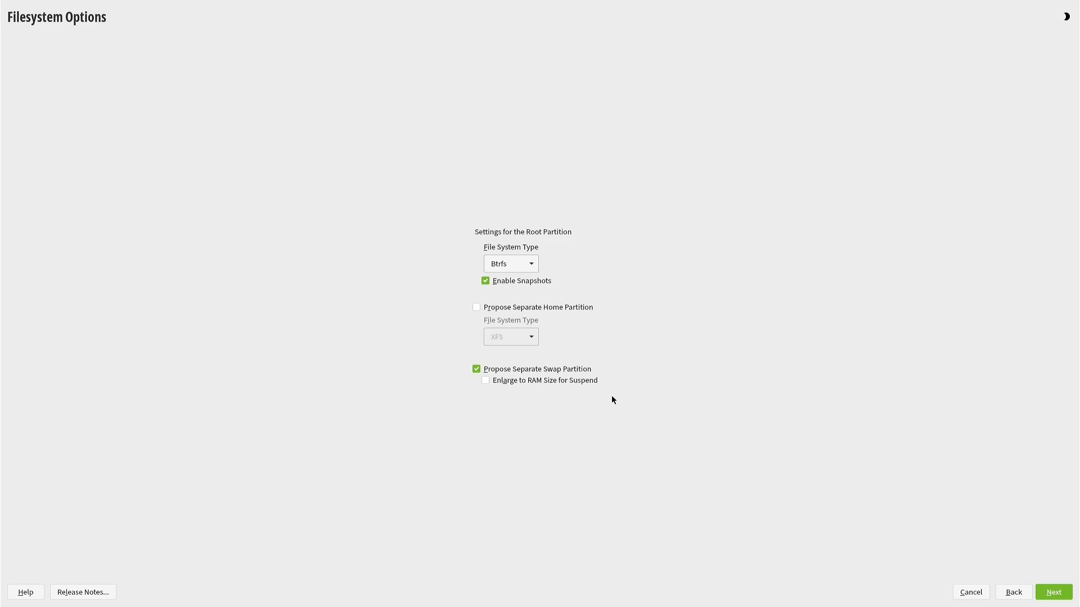
mouse_move(487, 383)
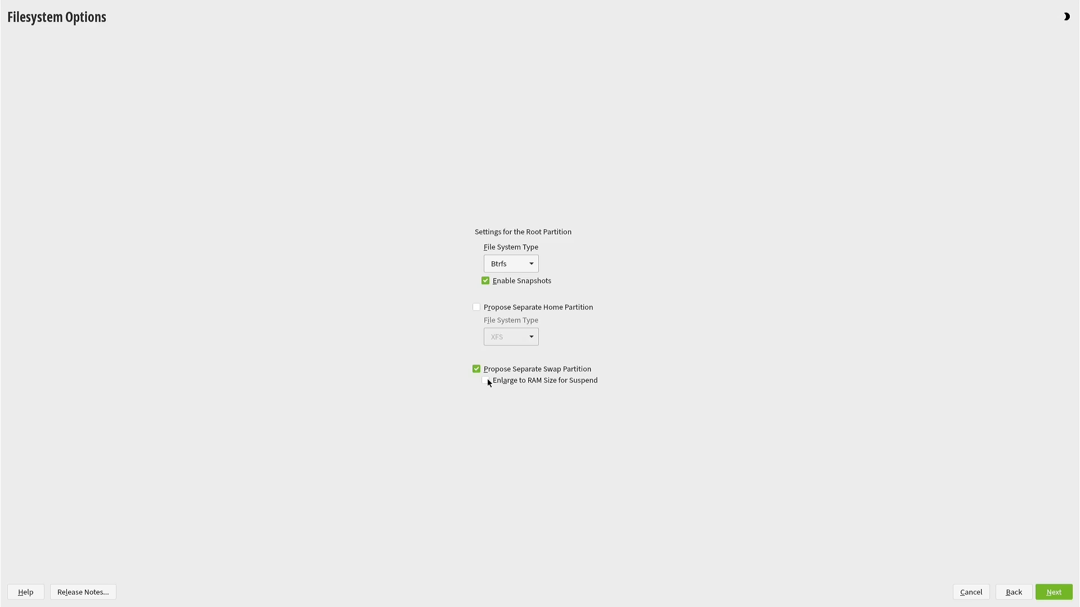
Turn on Enlarge to RAM Size for Suspend in Filesystem Options.
left_click(484, 380)
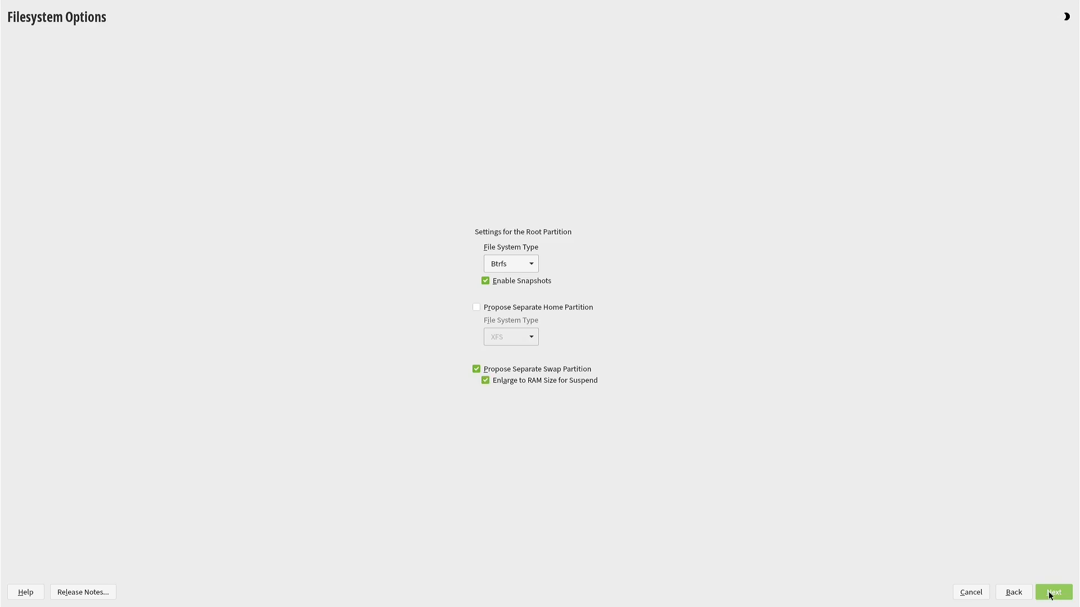
left_click(1052, 592)
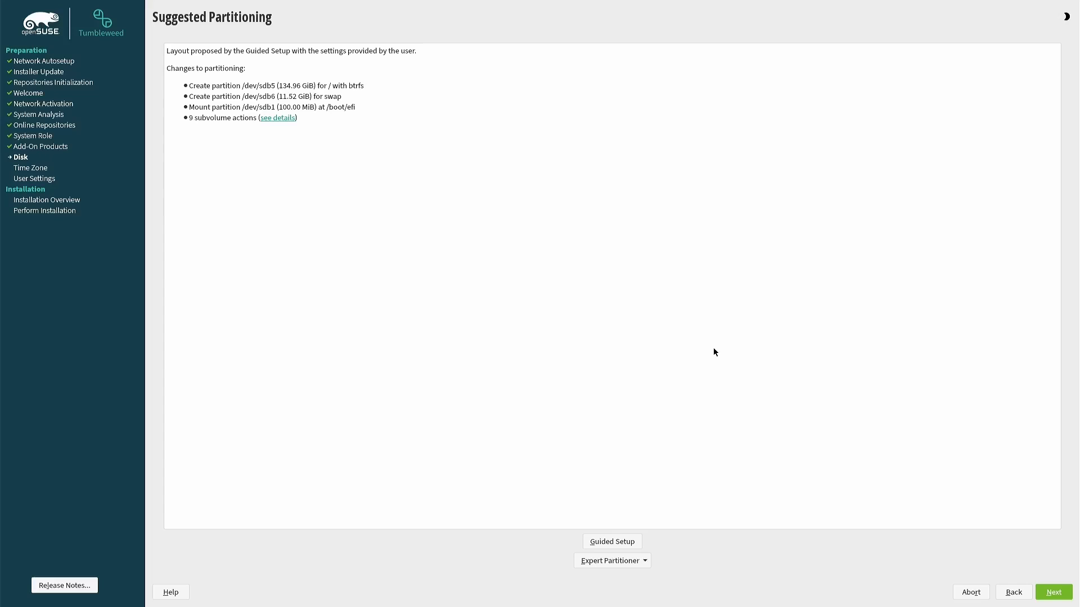
mouse_move(313, 97)
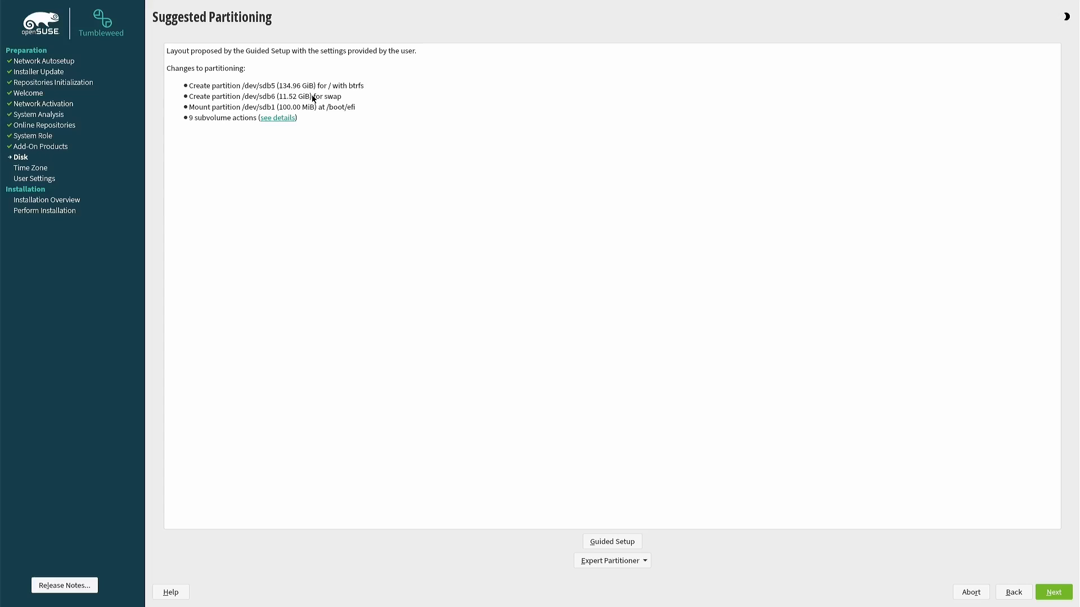
Accept the suggested Btrfs root and swap partitions on /dev/sdb.
left_click(1052, 592)
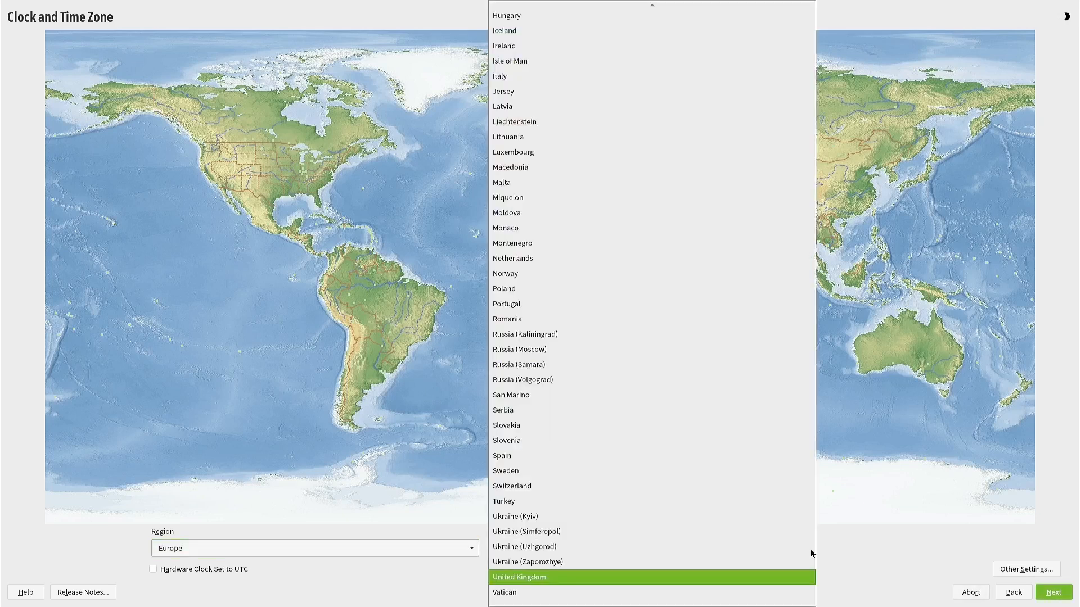
Set the Europe time zone to United Kingdom.
left_click(518, 577)
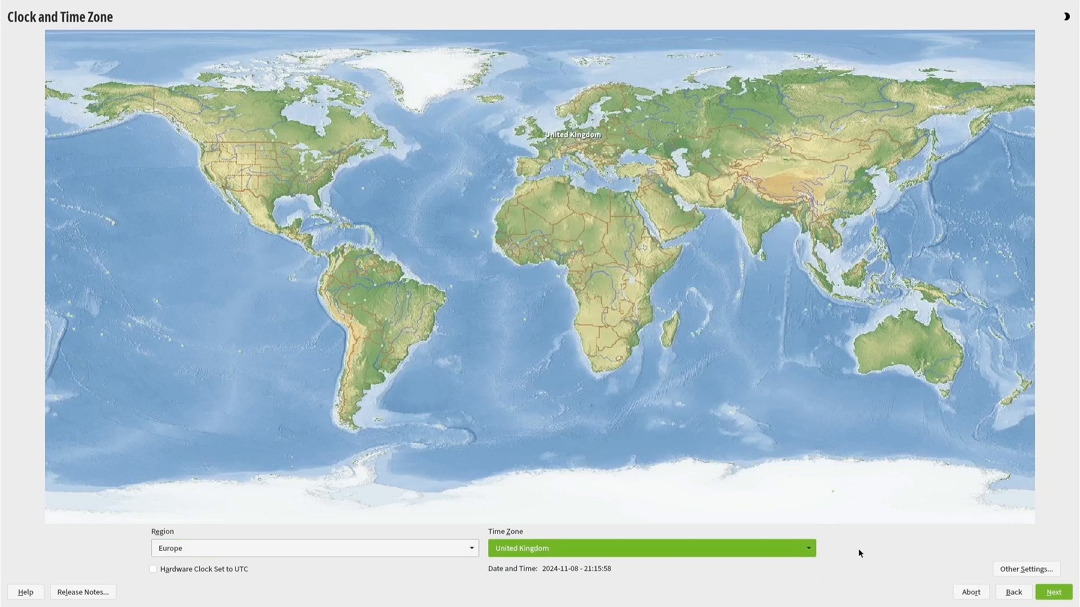
left_click(1052, 592)
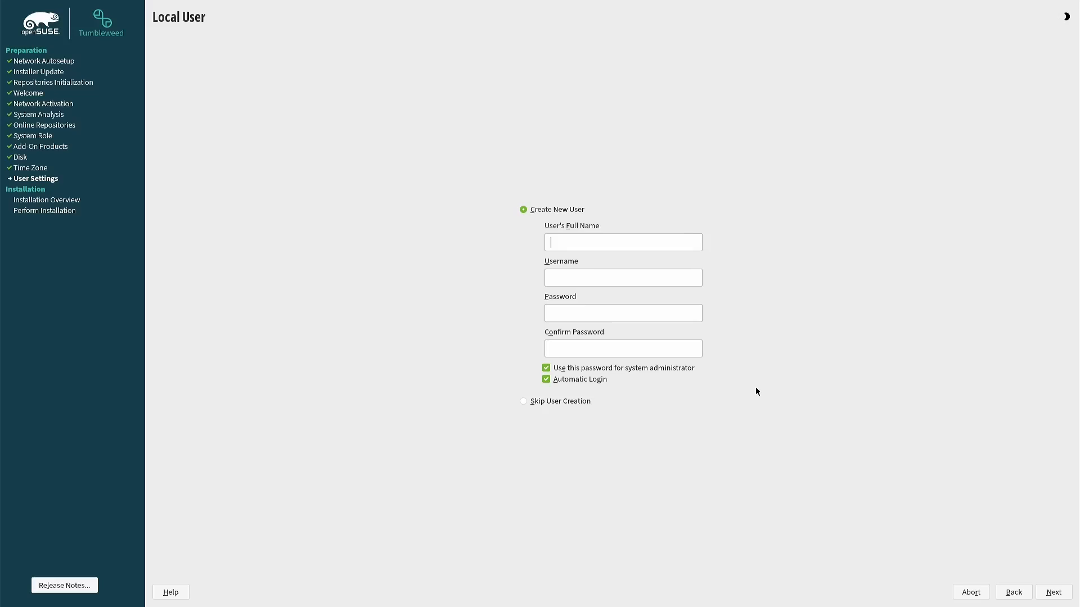
Create local user Gary with automatic login off, accepting the simple-password warning.
type("ary")
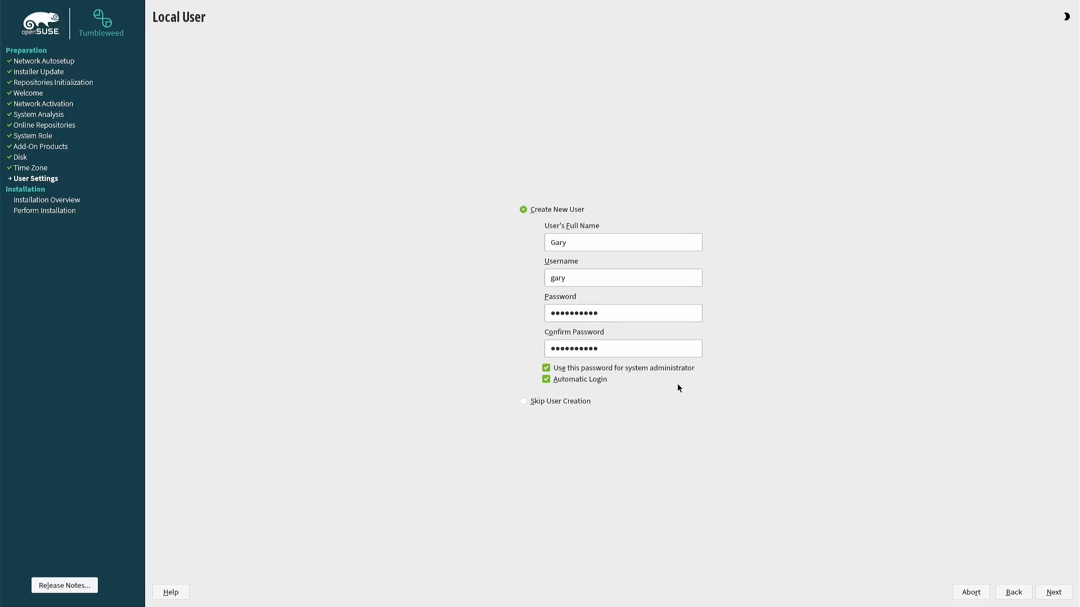
left_click(546, 379)
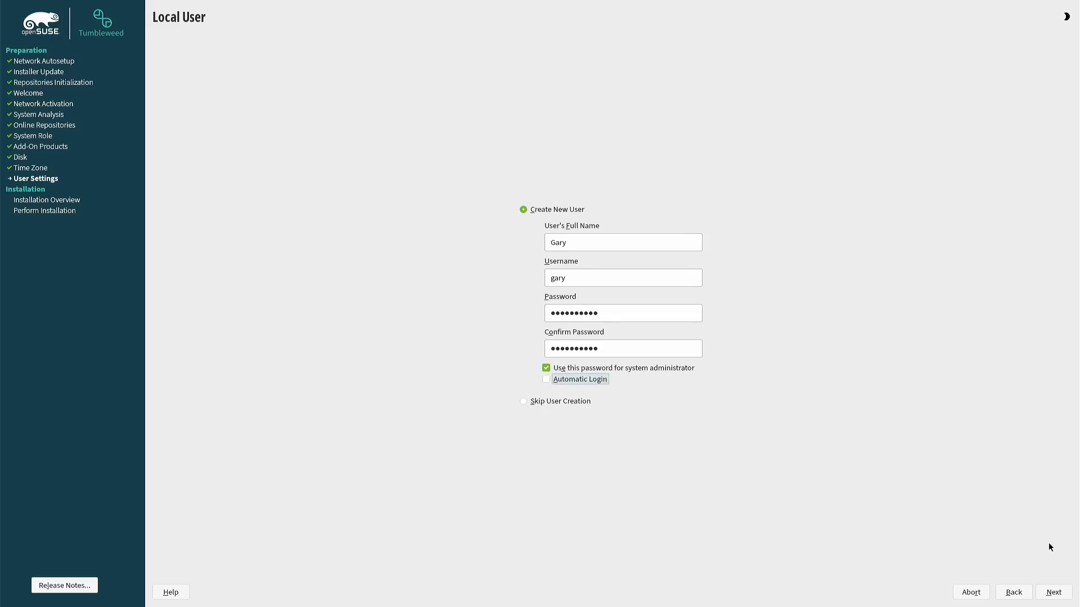
left_click(1052, 592)
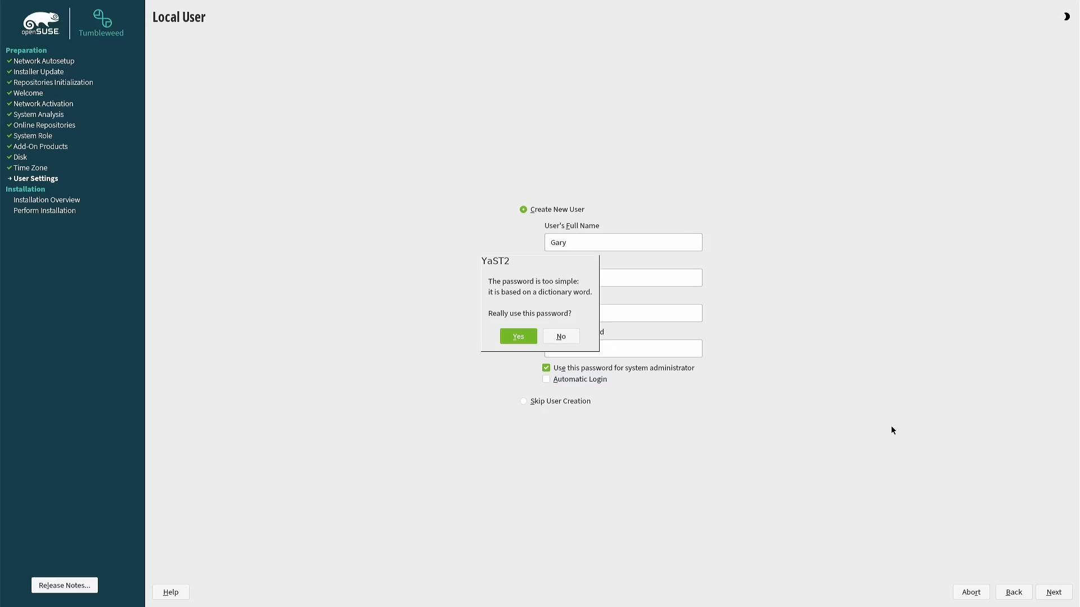
left_click(518, 337)
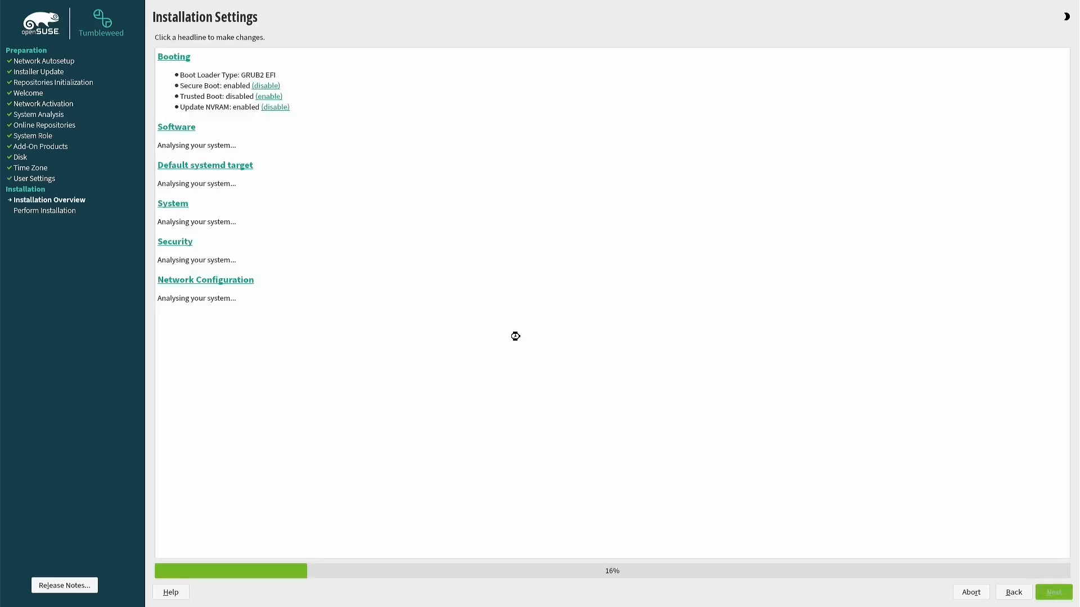
Start the installation and let it finish, rebooting into the GRUB menu.
left_click(1053, 593)
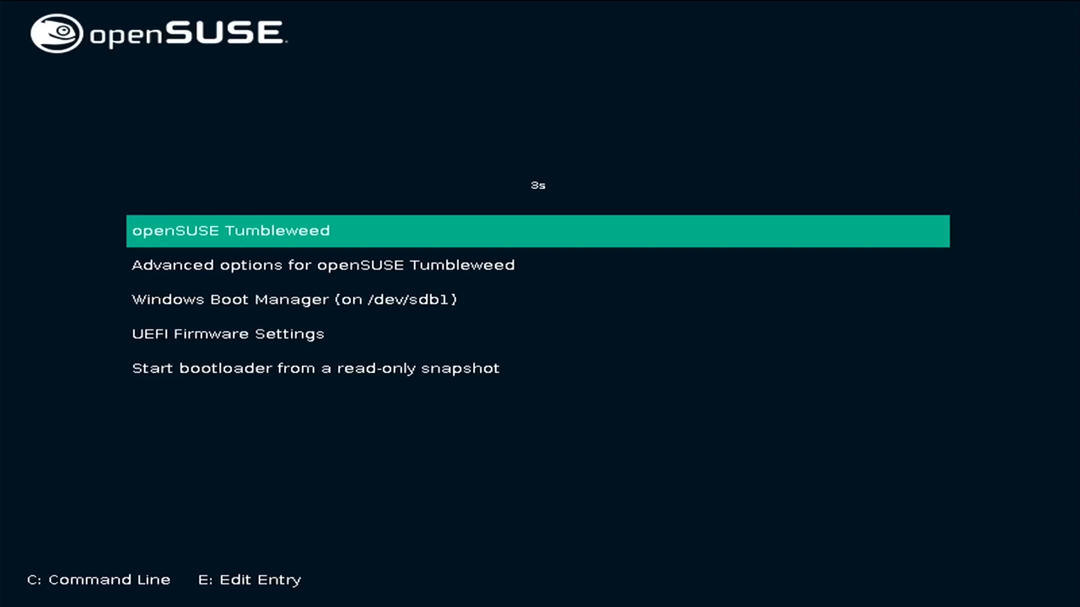
Boot the openSUSE Tumbleweed GRUB entry and sign in as Gary.
key("enter")
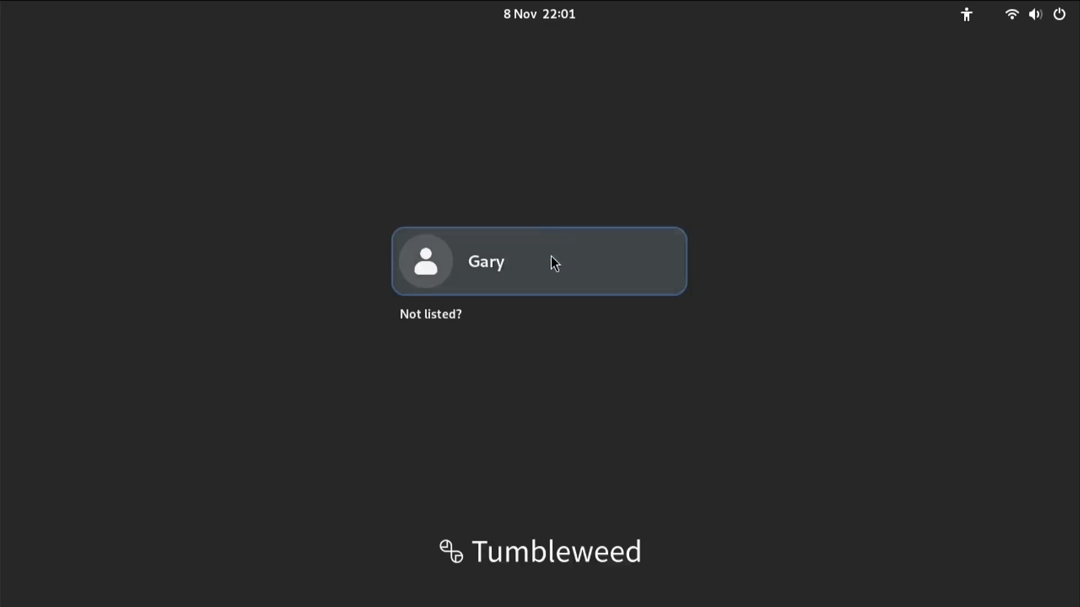
left_click(539, 261)
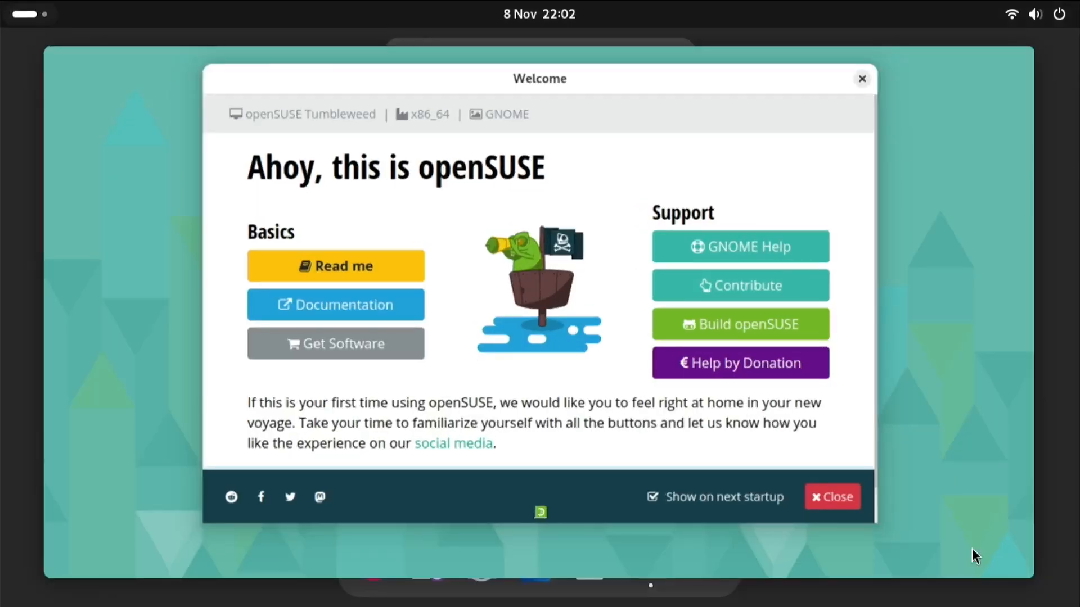